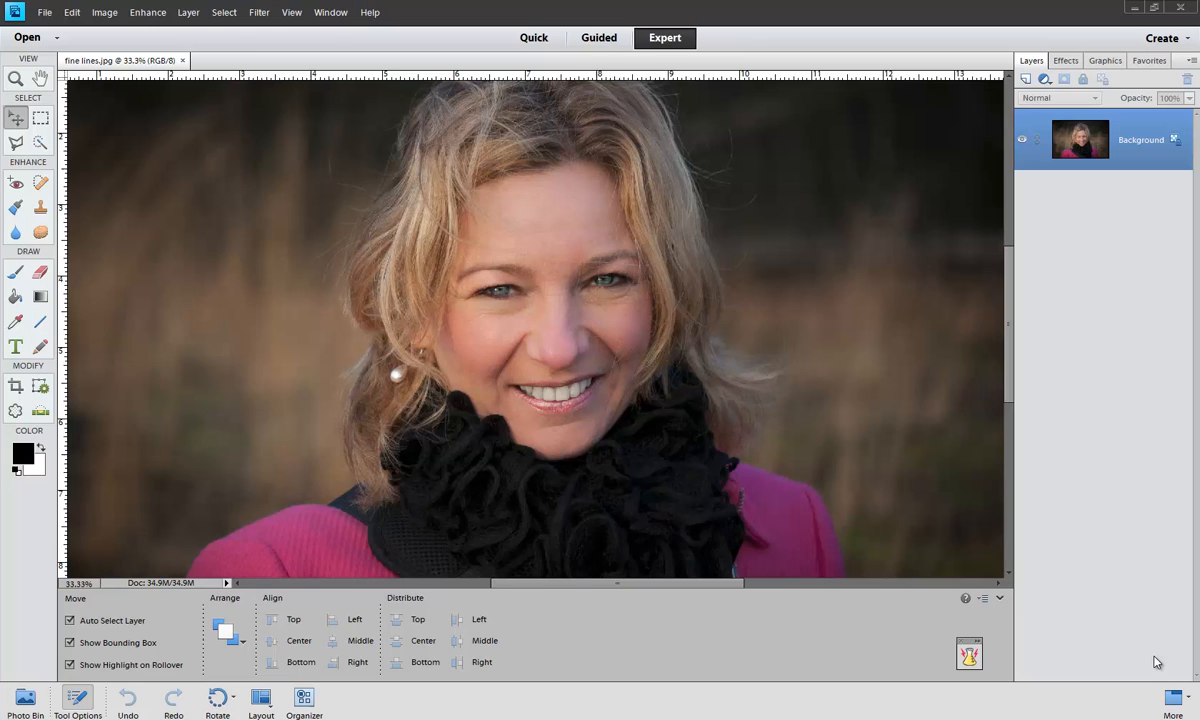
mouse_move(40, 25)
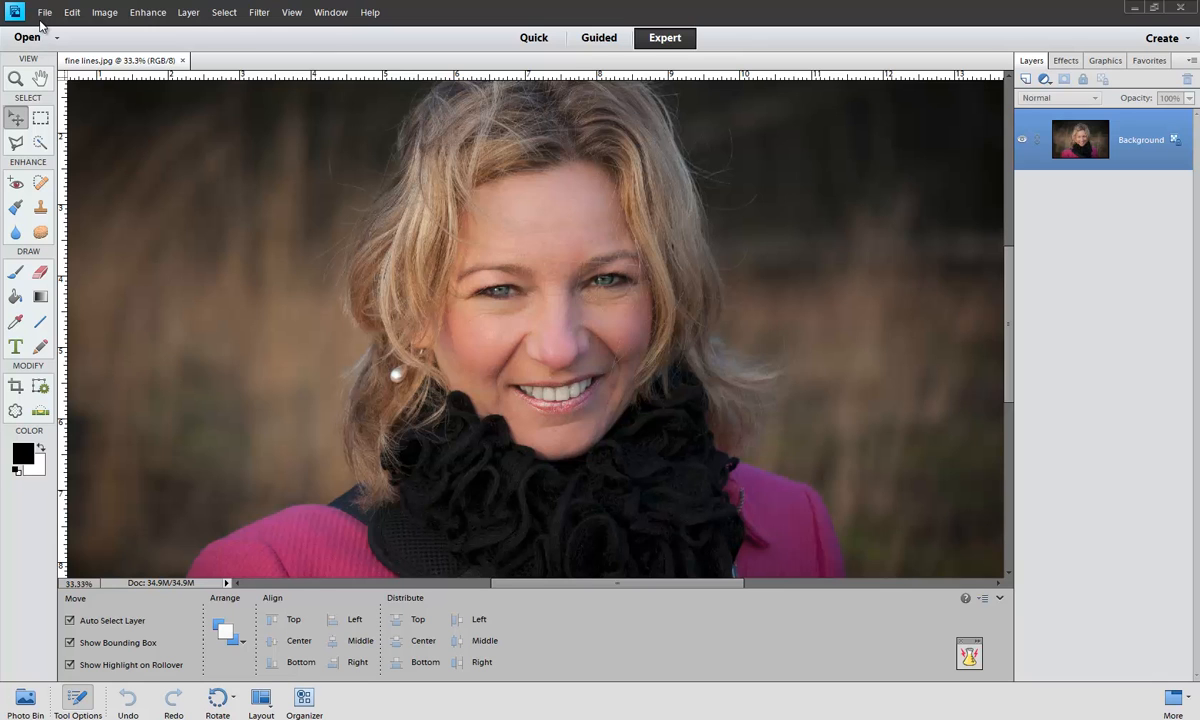
Save the portrait as the Photoshop document fine lines.psd.
click(44, 12)
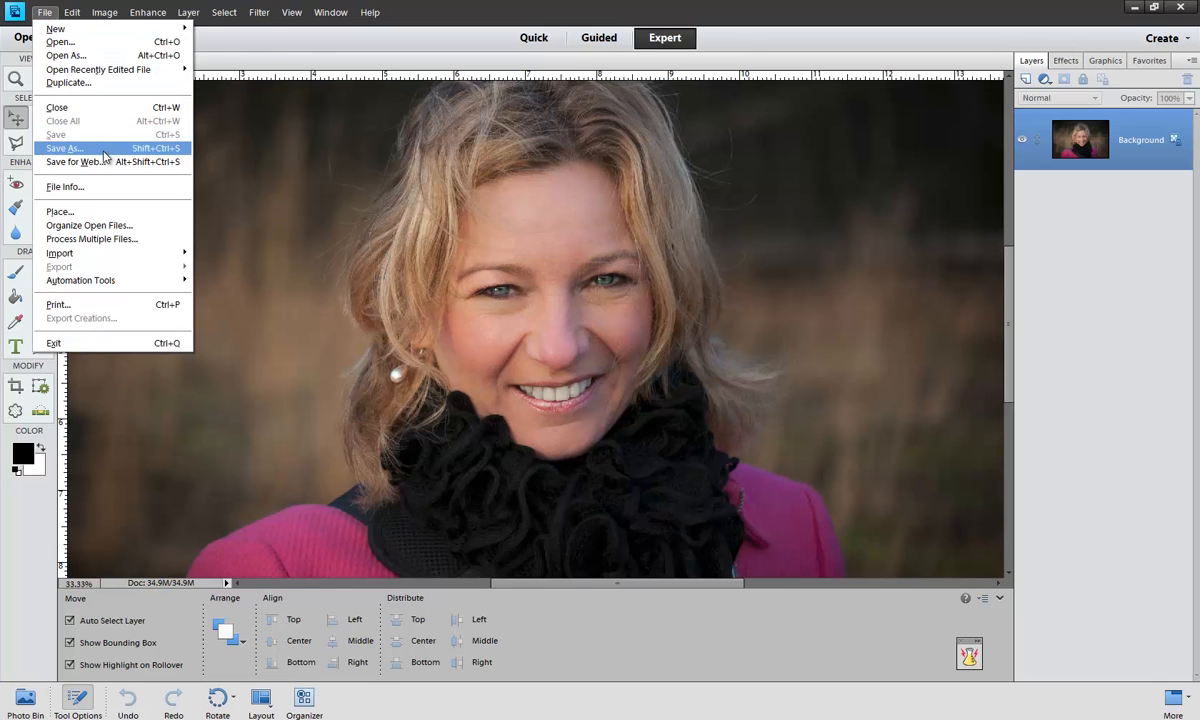
click(64, 148)
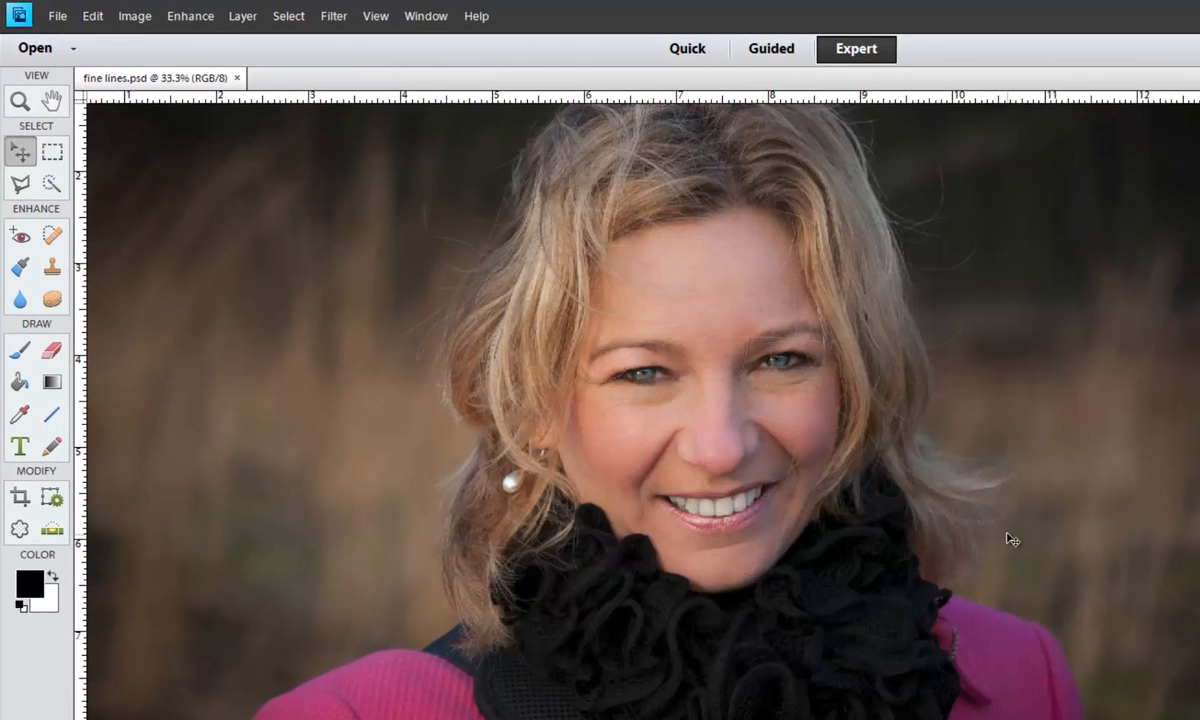
Duplicate the Background layer into a Background copy layer.
click(242, 16)
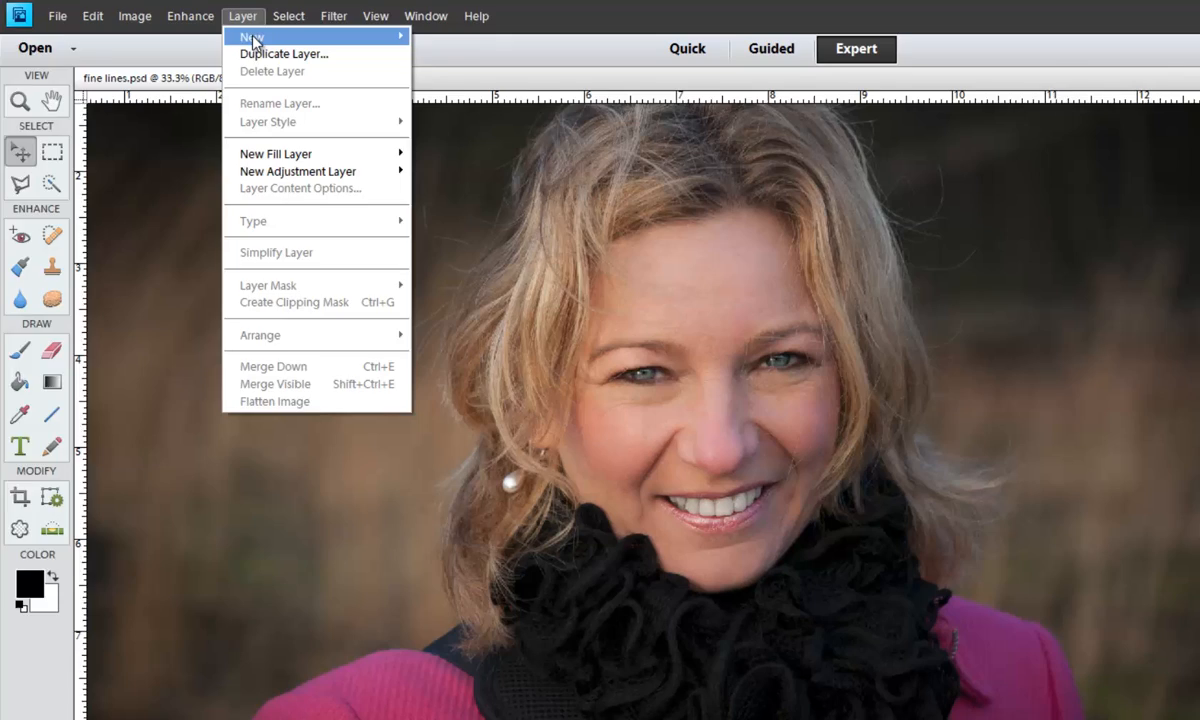
click(284, 53)
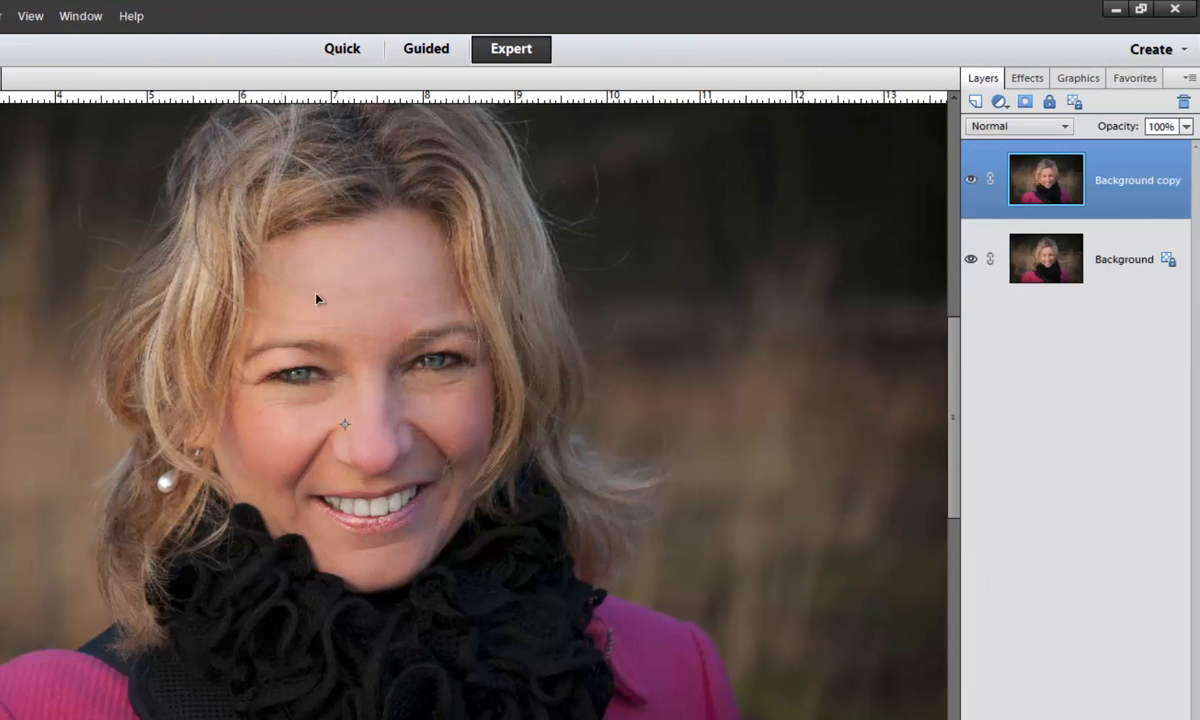
mouse_move(518, 478)
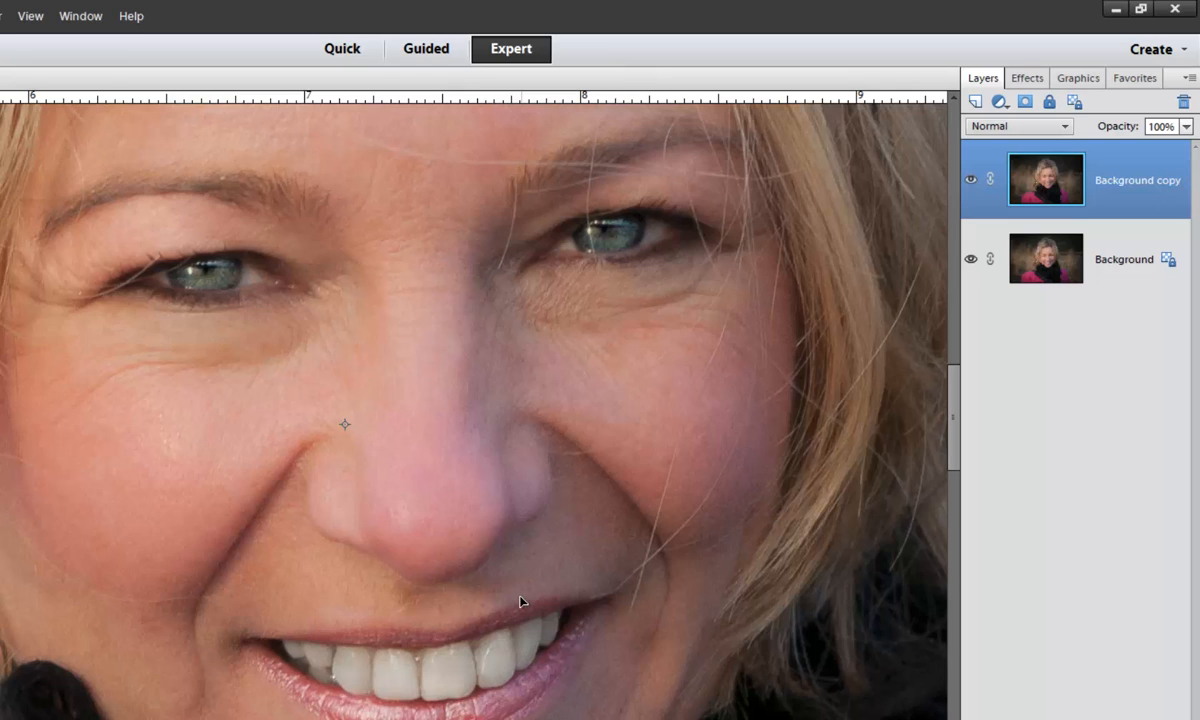
mouse_move(517, 608)
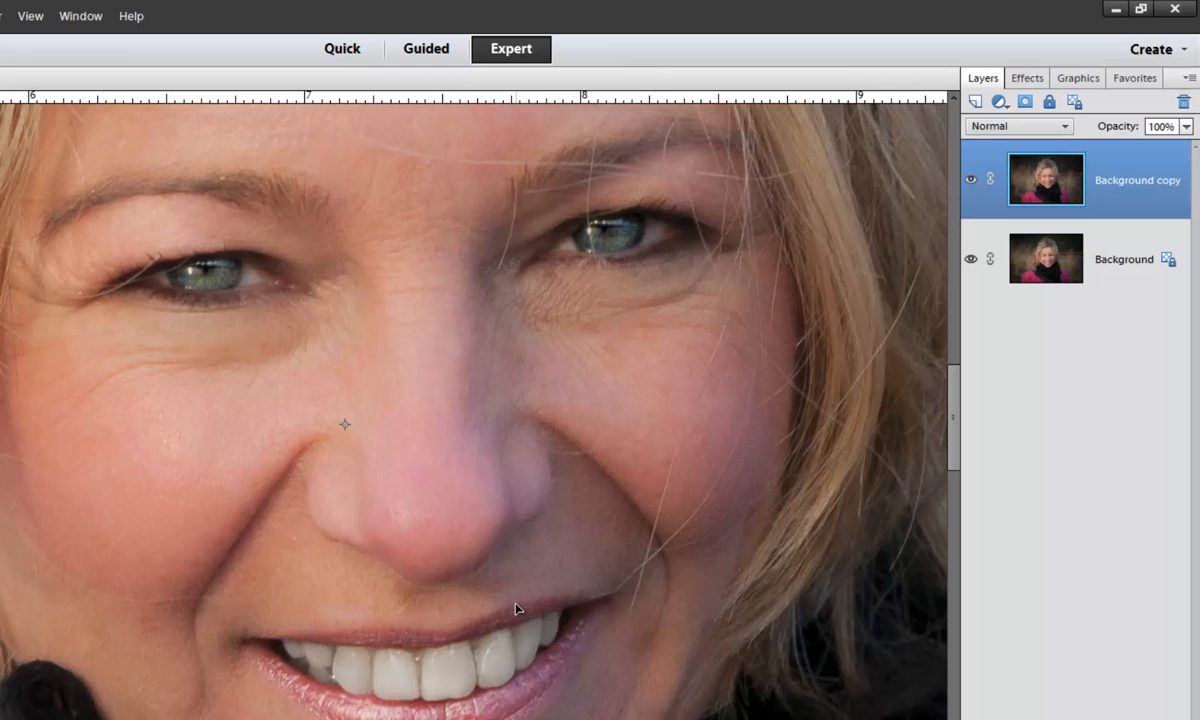
mouse_move(515, 613)
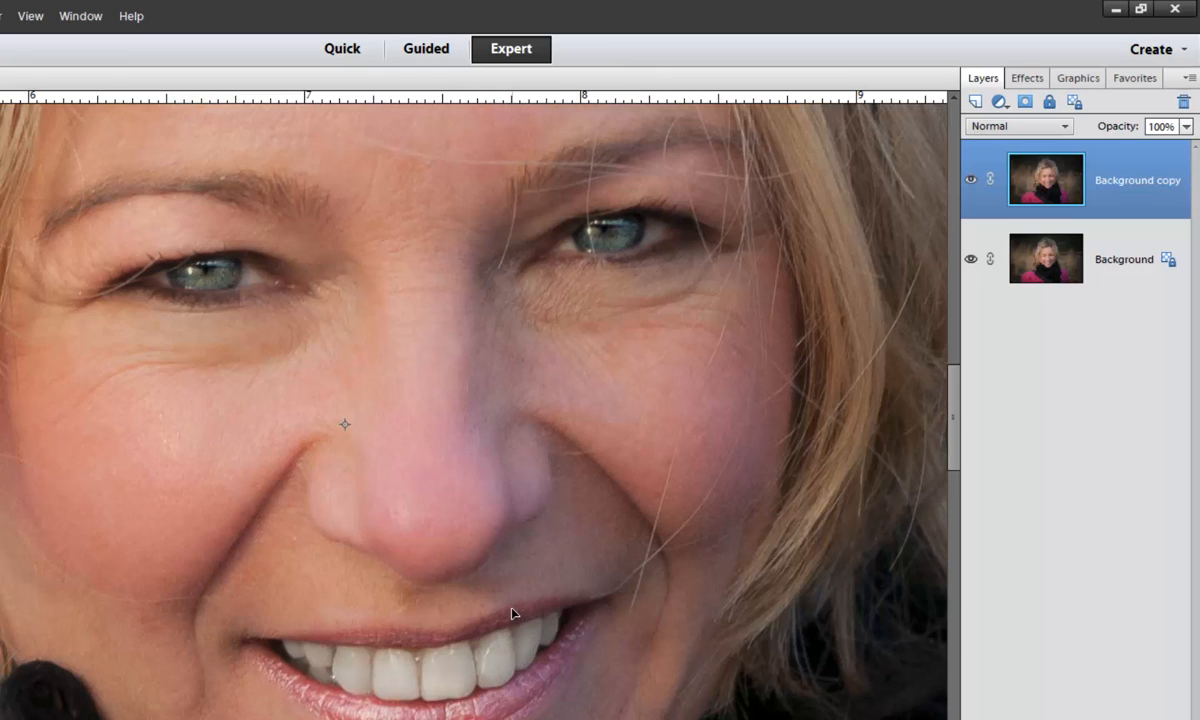
mouse_move(530, 602)
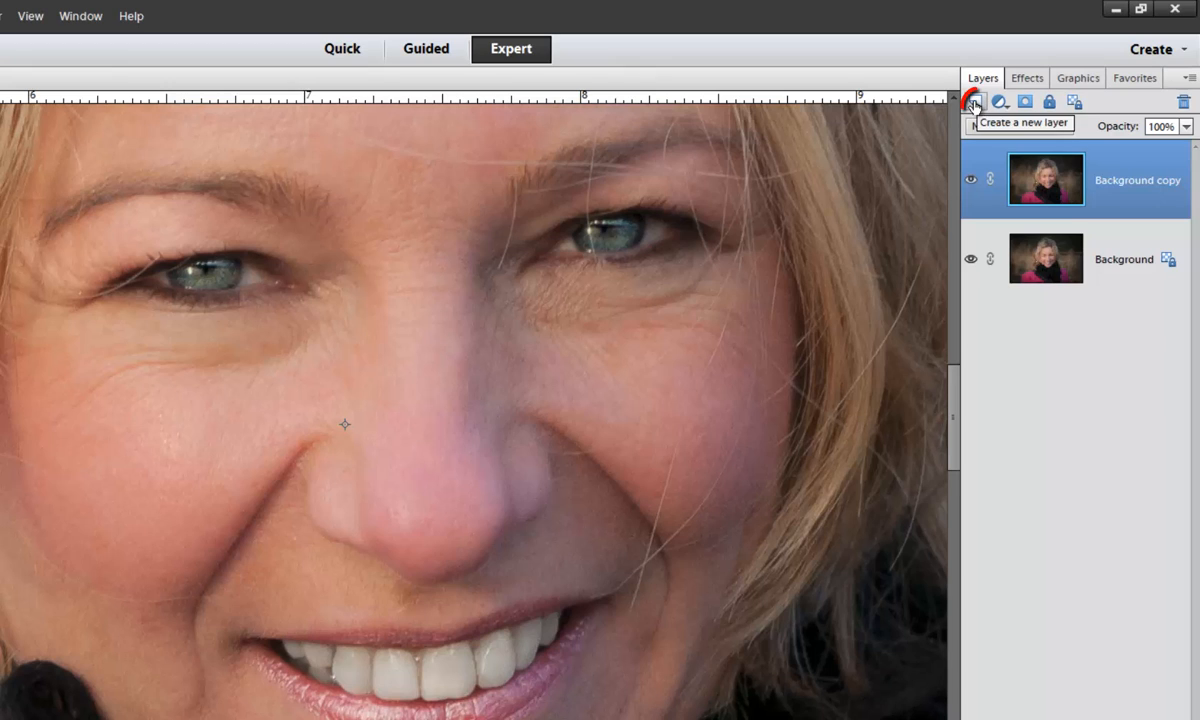
Add empty Layer 1 and heal the lines beside and under the left eye and the mouth crease.
click(972, 102)
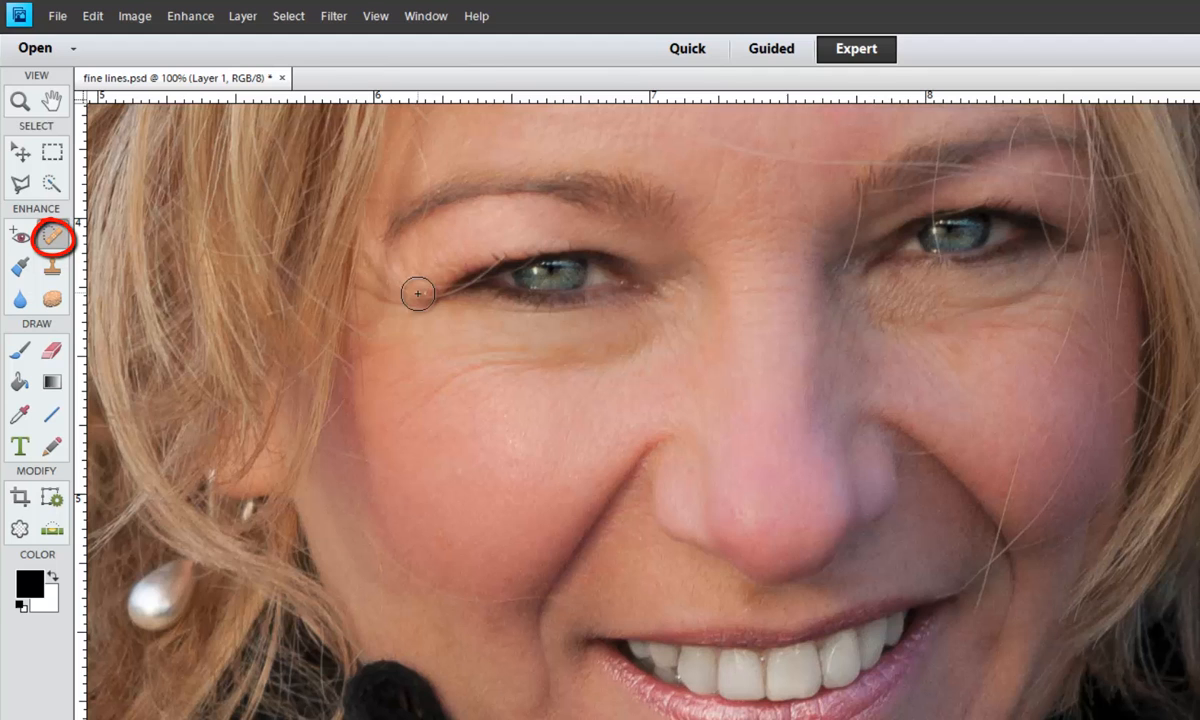
drag(418, 293, 378, 296)
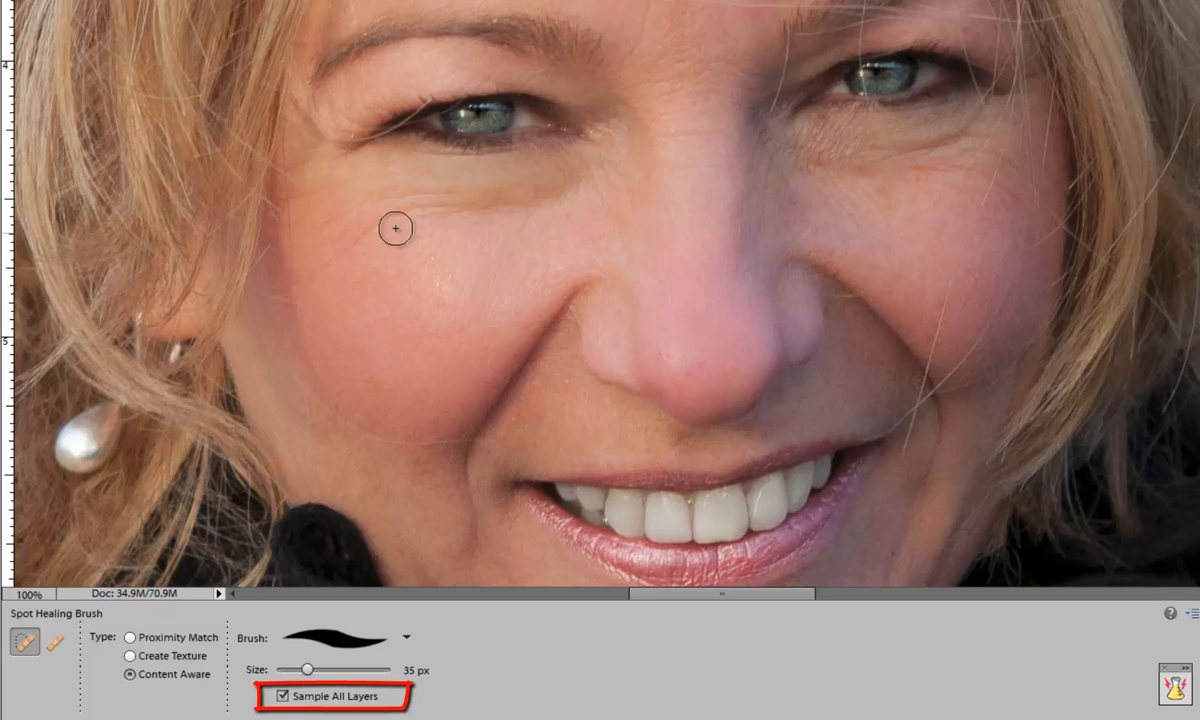
mouse_move(527, 225)
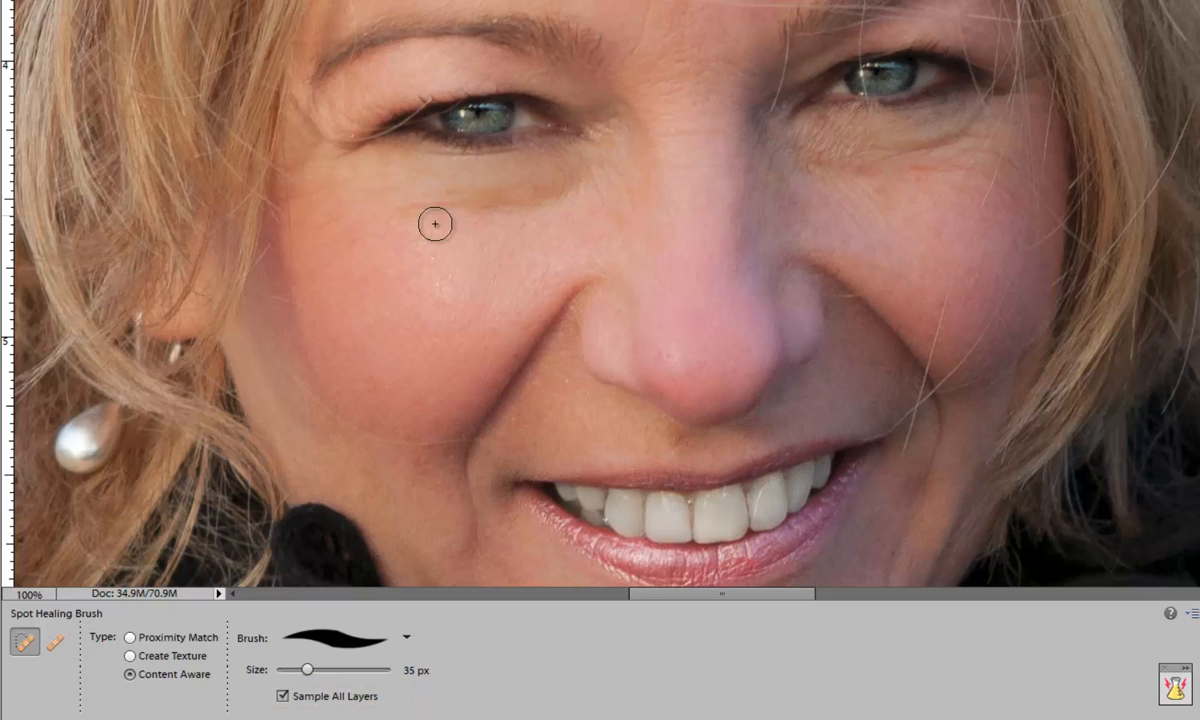
drag(435, 224, 369, 230)
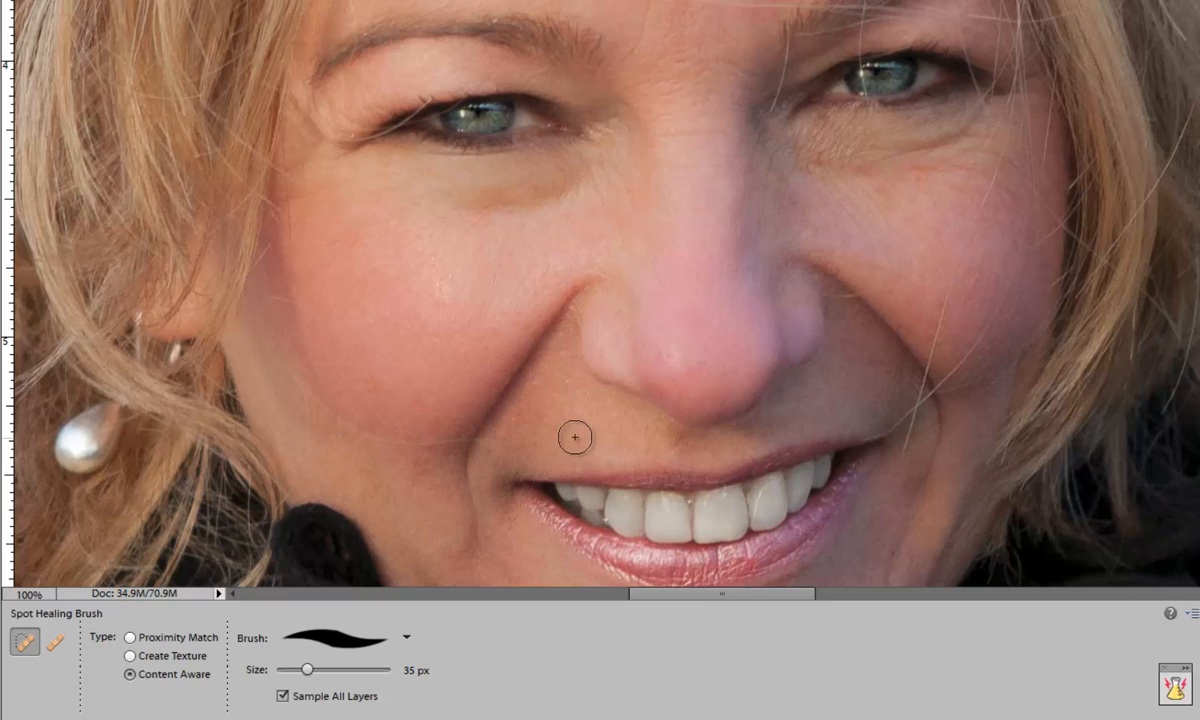
drag(575, 437, 945, 302)
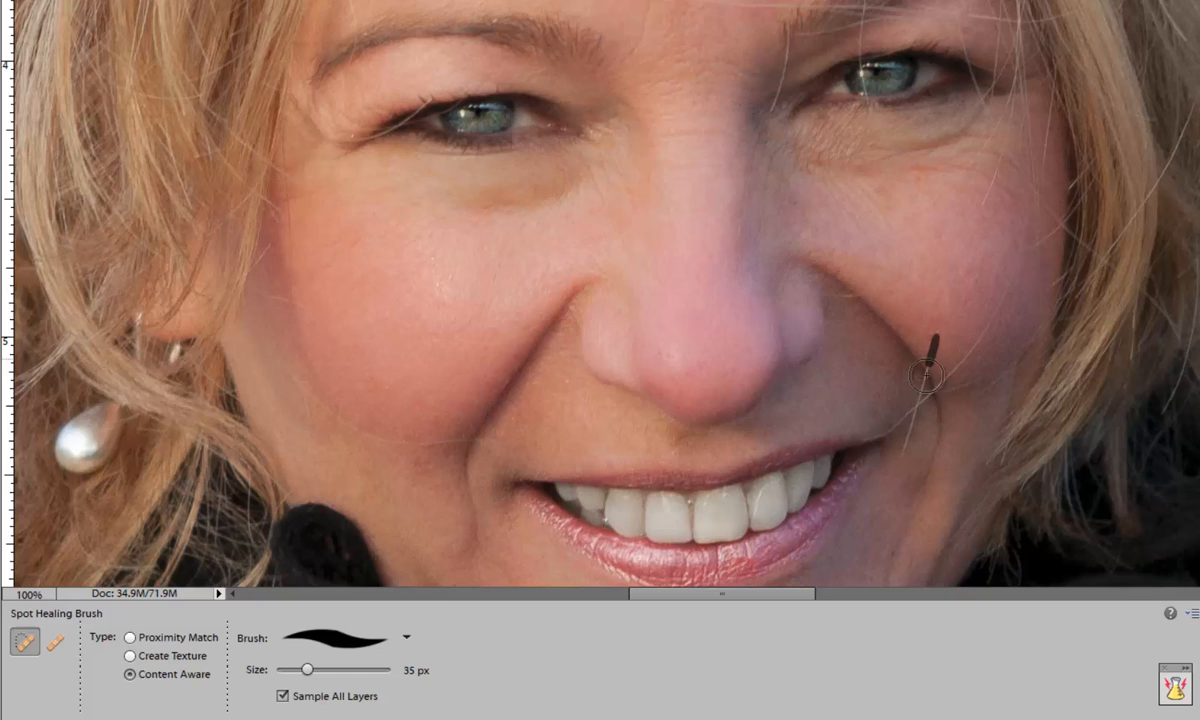
mouse_move(910, 430)
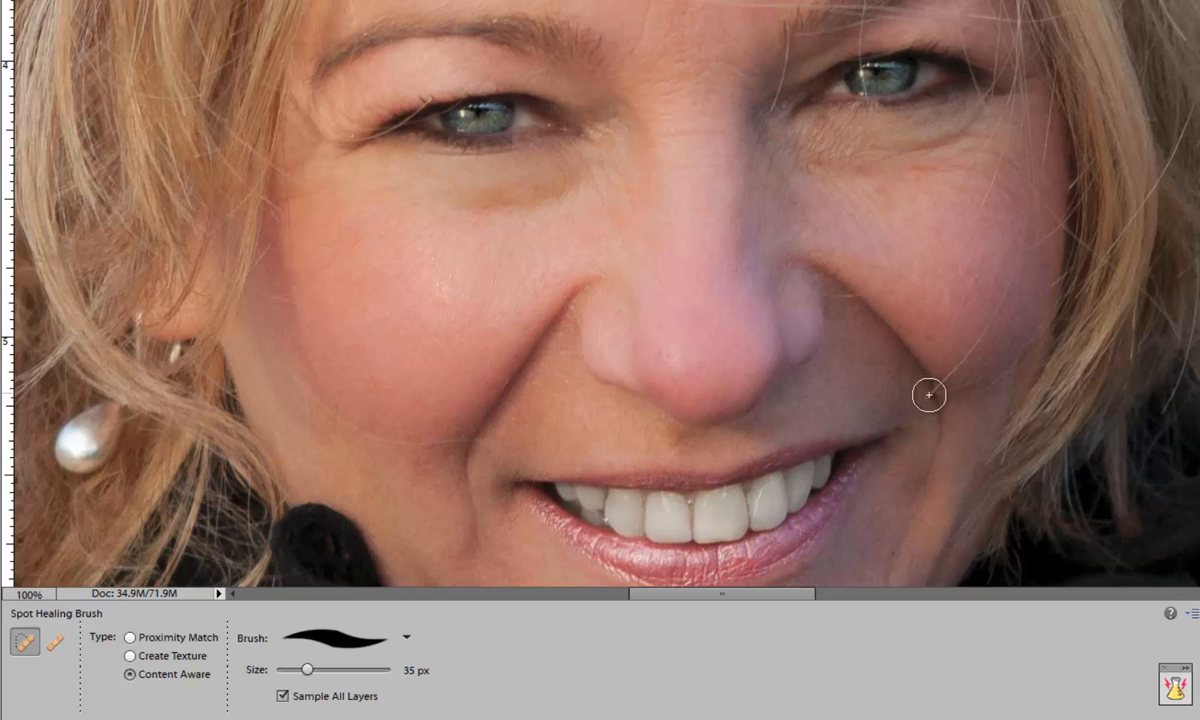
mouse_move(858, 47)
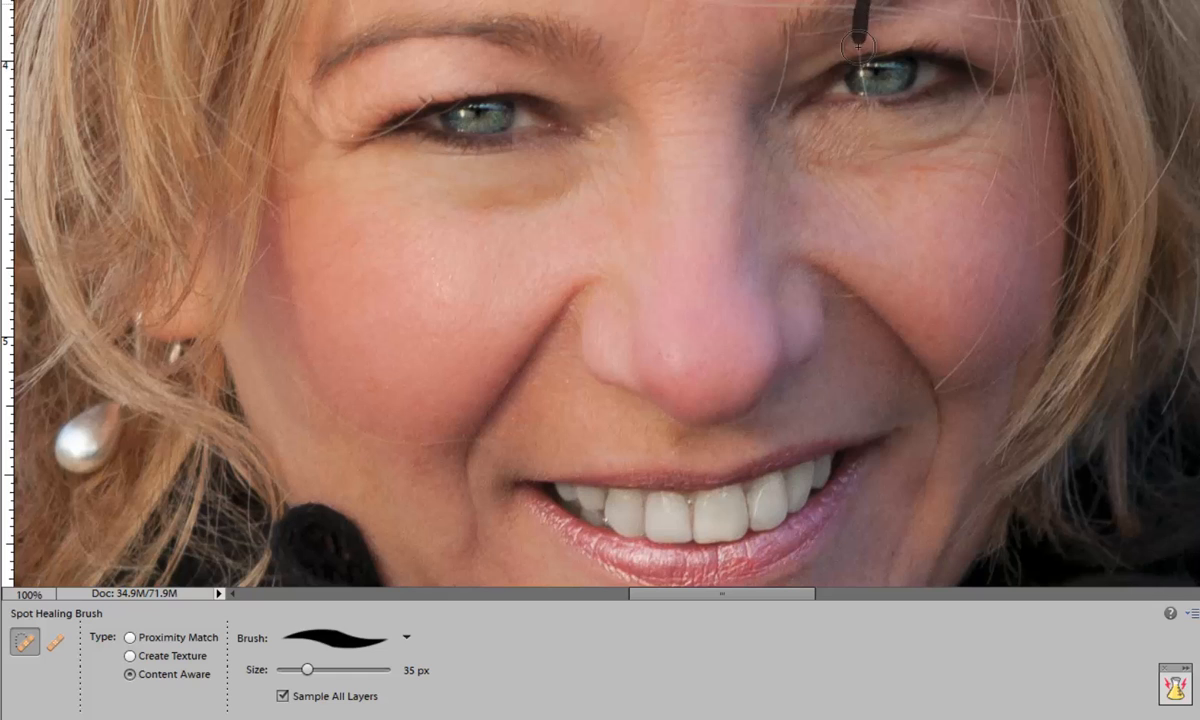
mouse_move(853, 152)
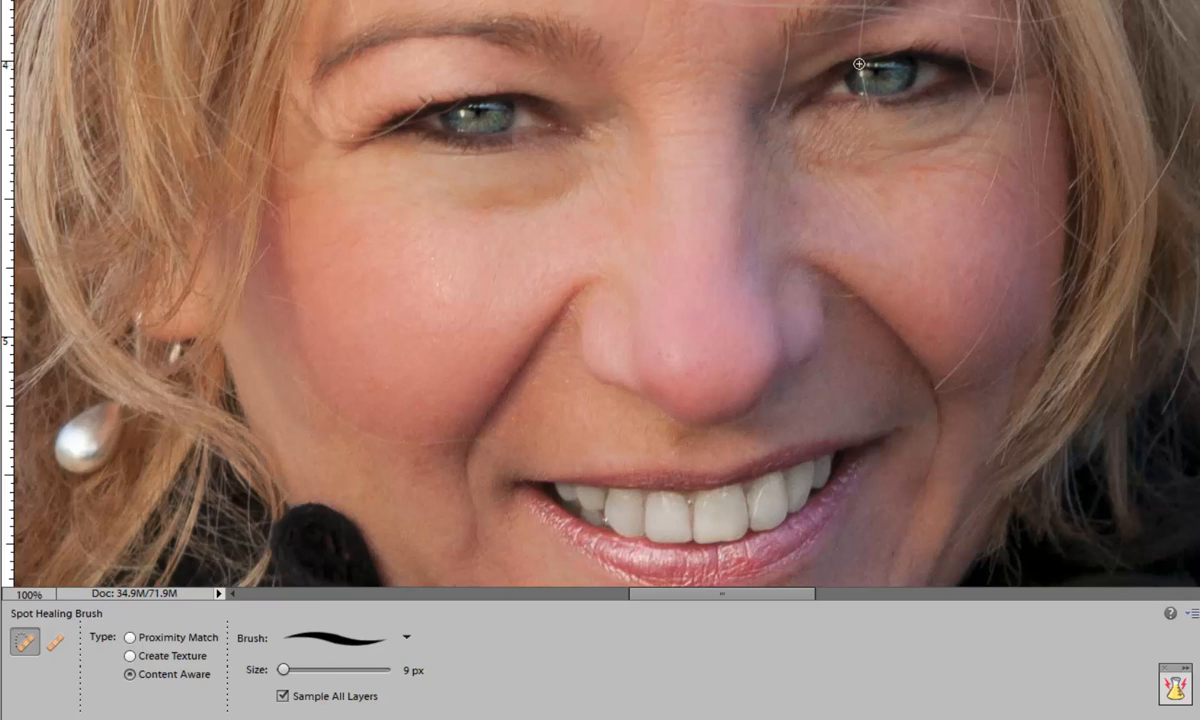
mouse_move(865, 107)
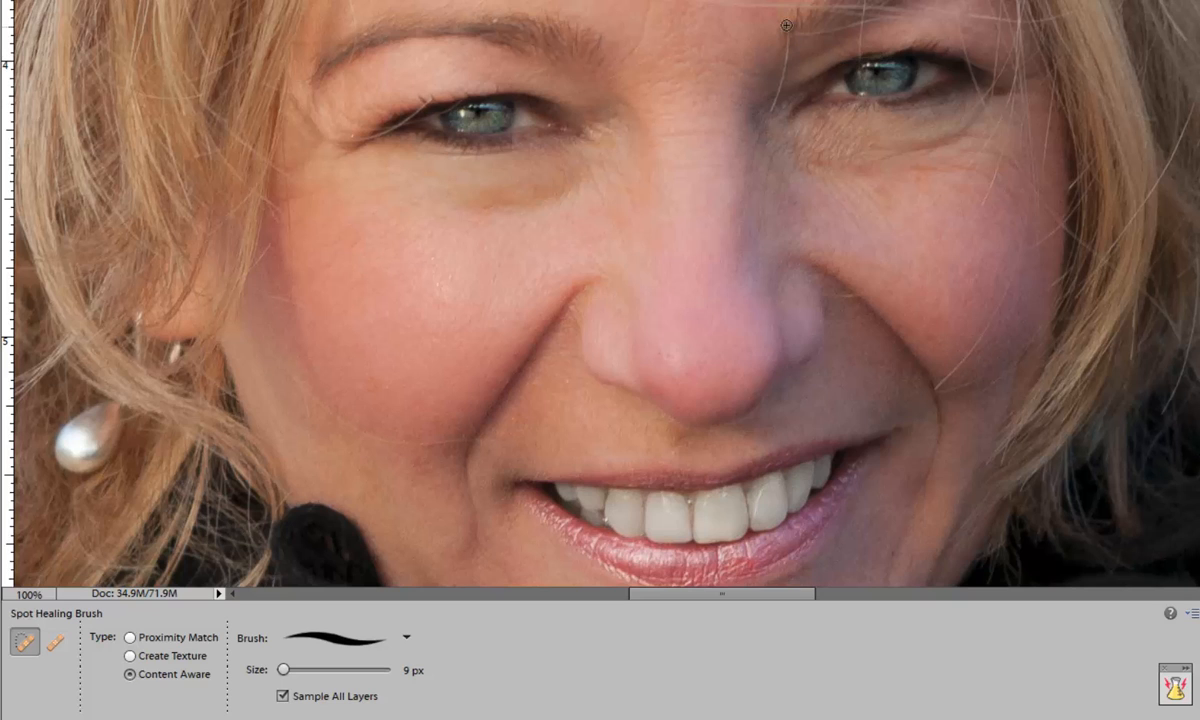
mouse_move(589, 182)
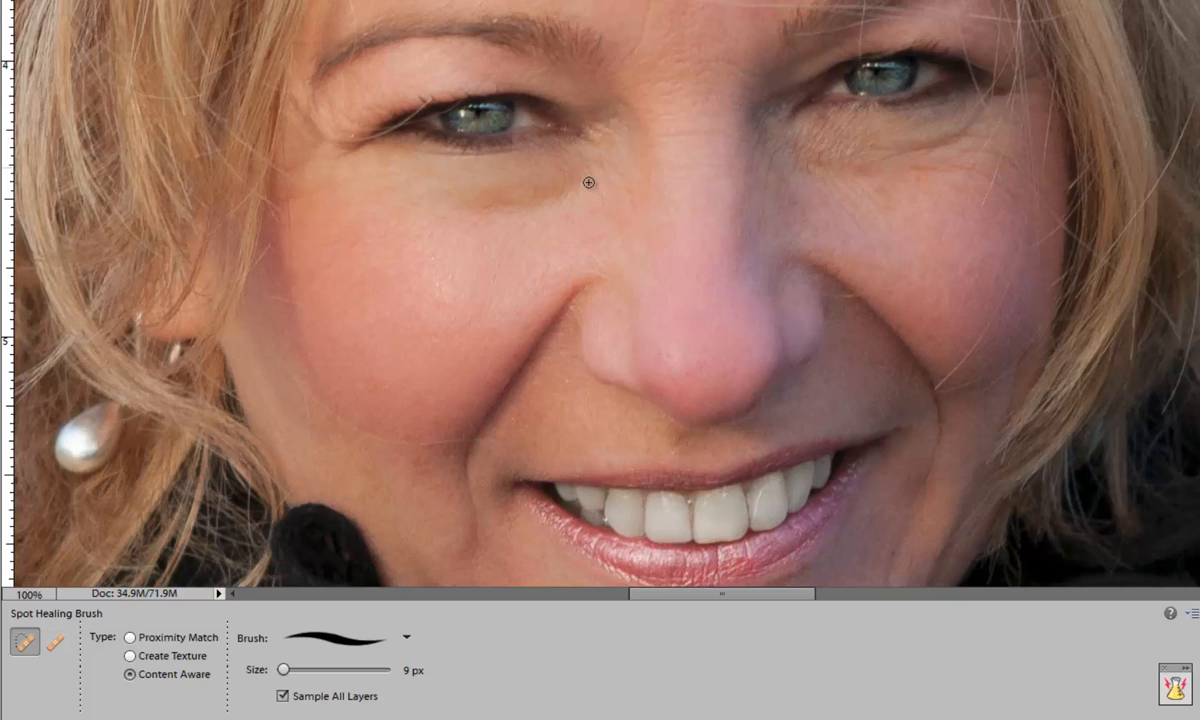
mouse_move(609, 185)
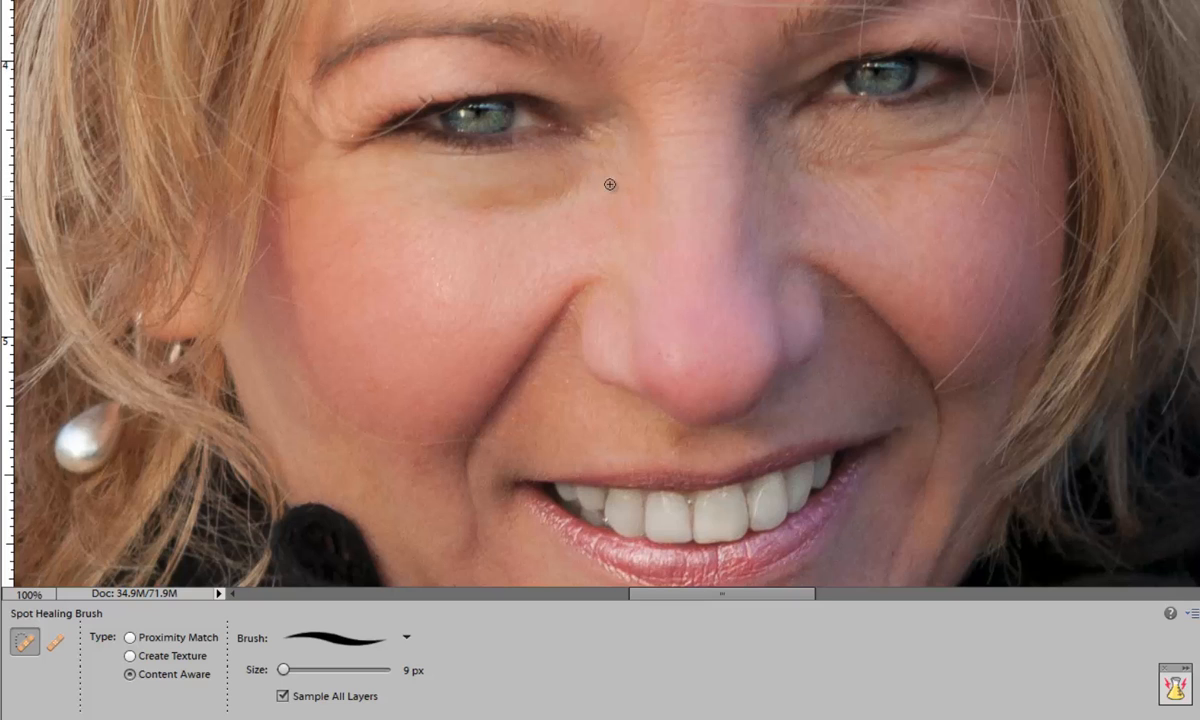
mouse_move(790, 147)
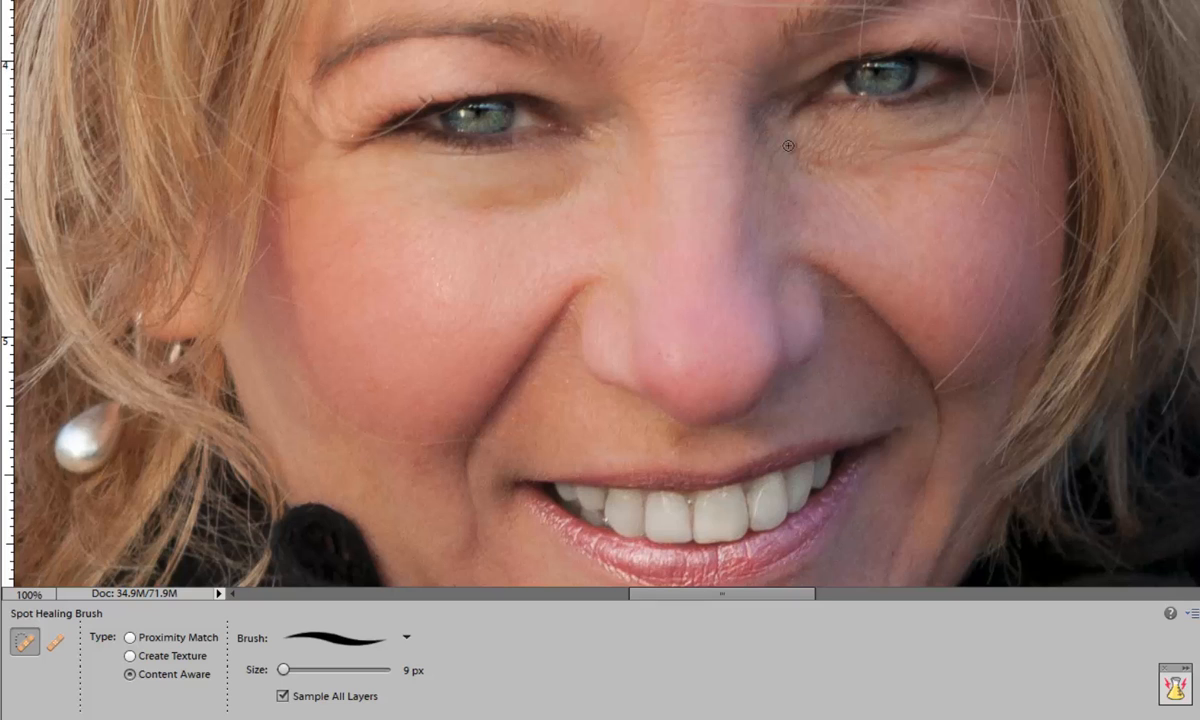
Heal the stray hair beside the nose and the creases near the right-hand eye.
drag(785, 135, 775, 215)
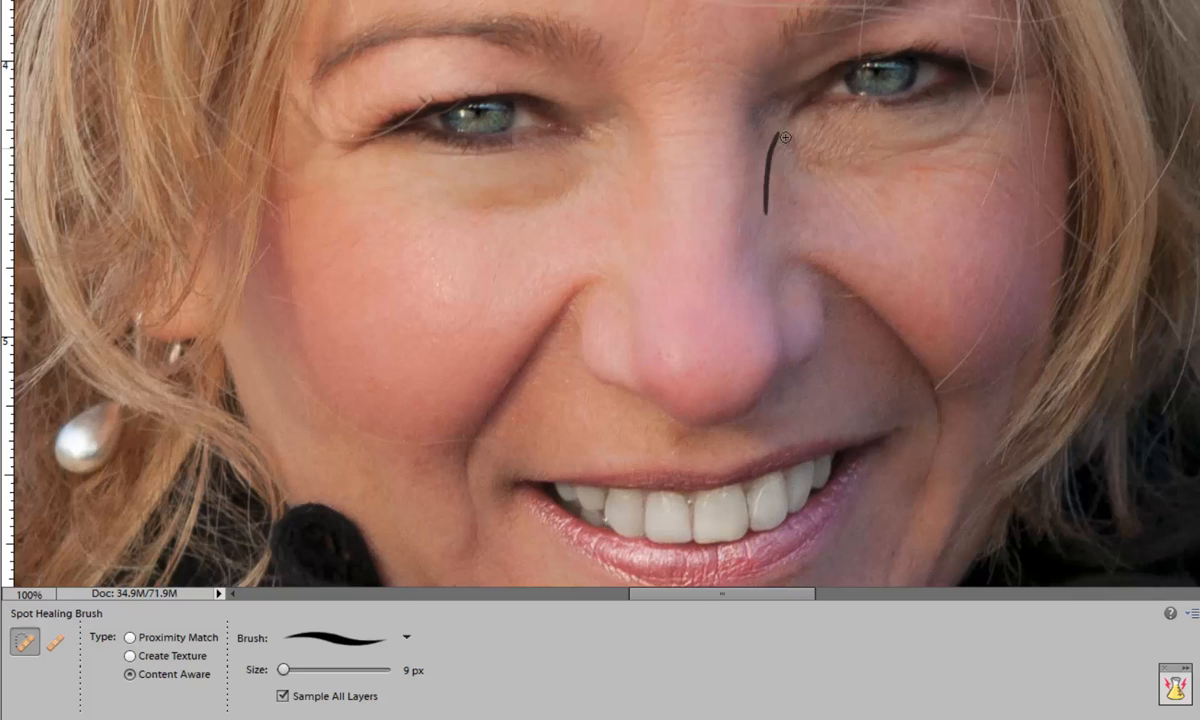
drag(885, 175, 1030, 205)
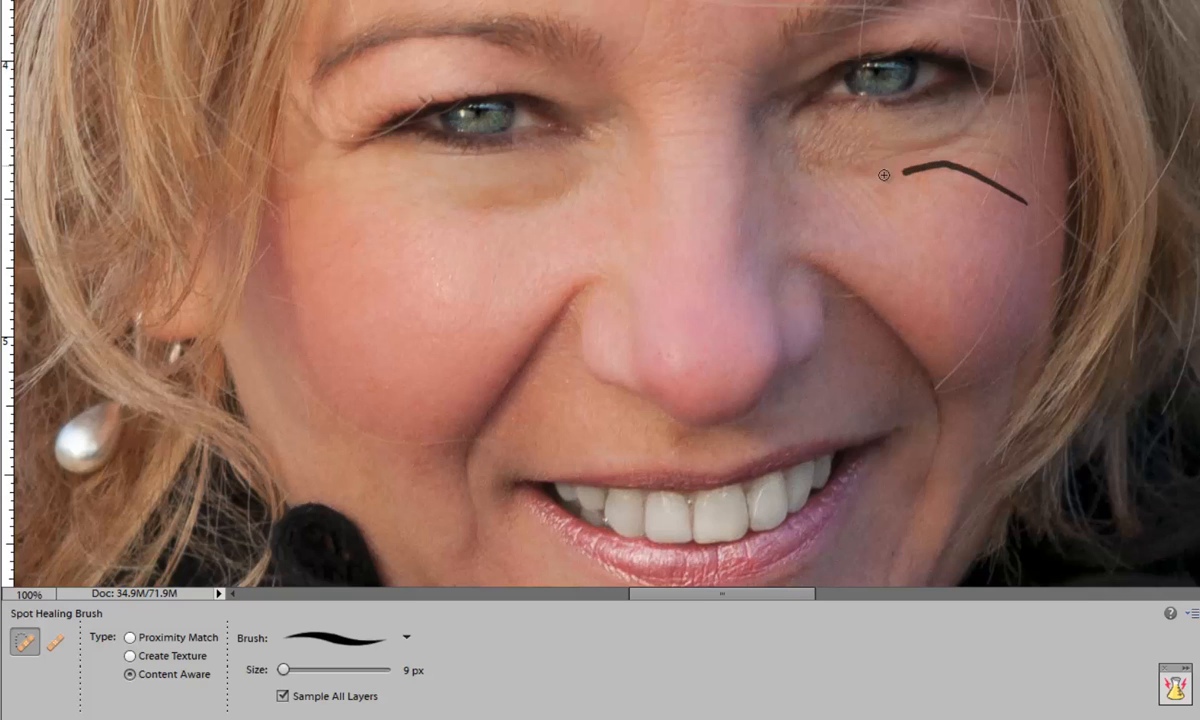
drag(884, 175, 872, 143)
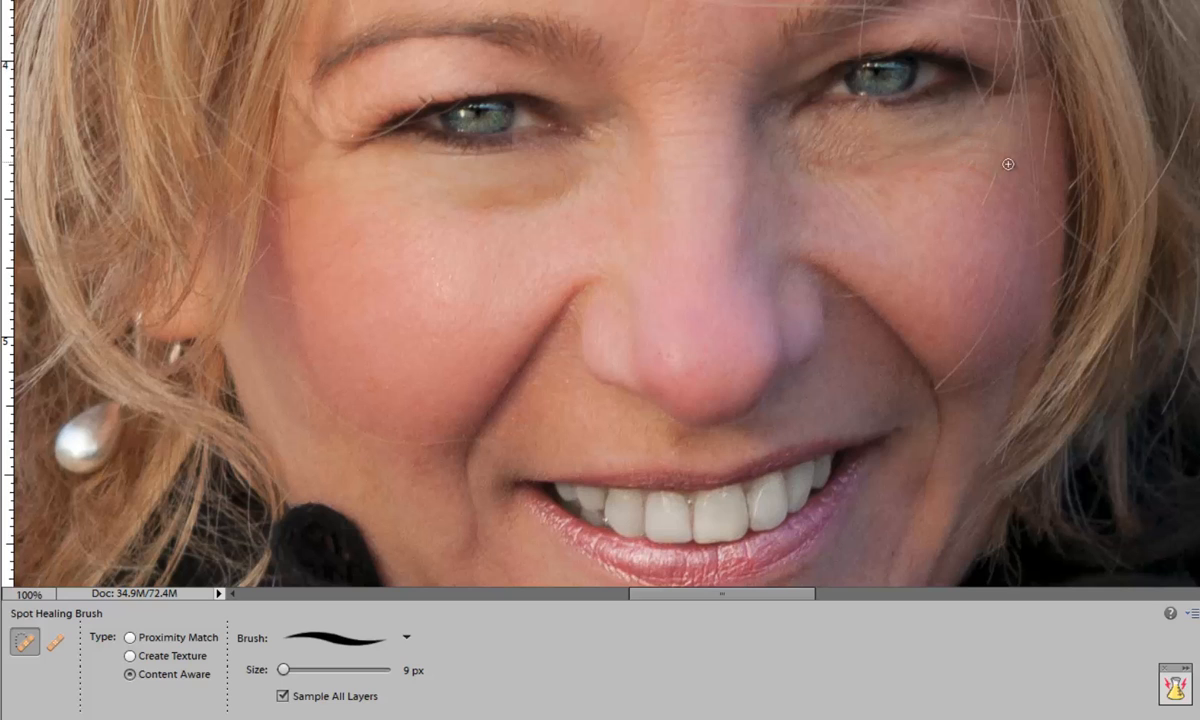
mouse_move(761, 106)
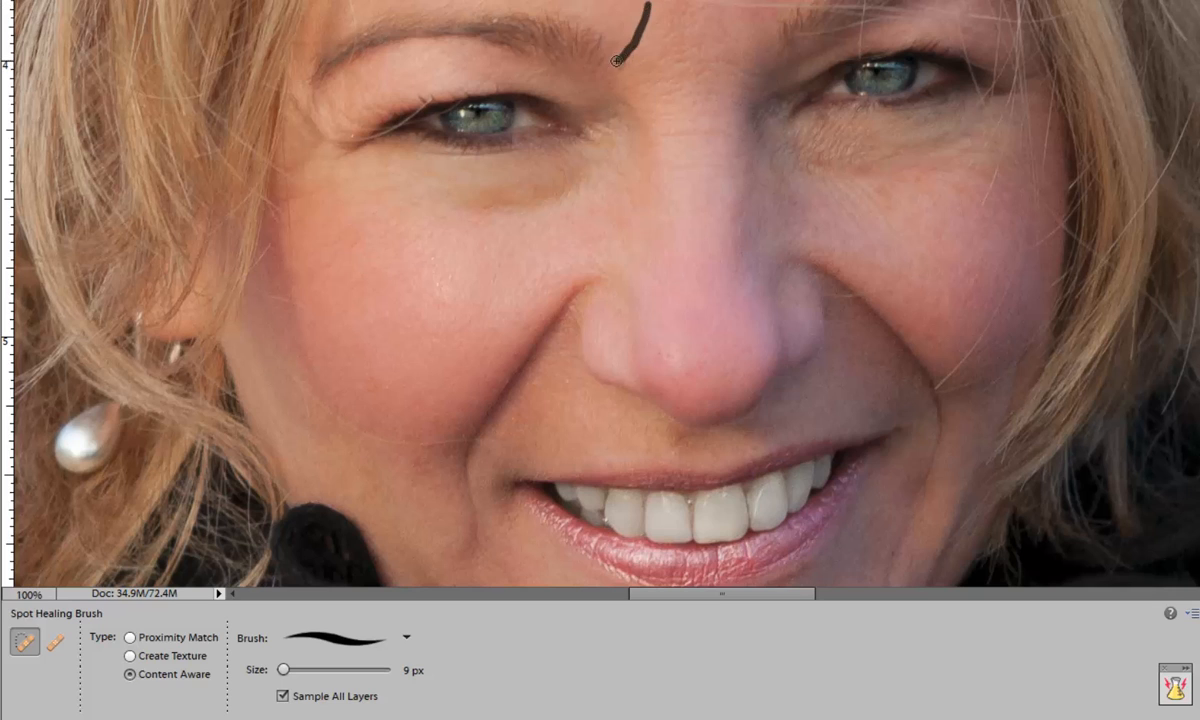
Heal the marks between the eyebrows, beside the nose bridge, and under both eyes.
click(620, 40)
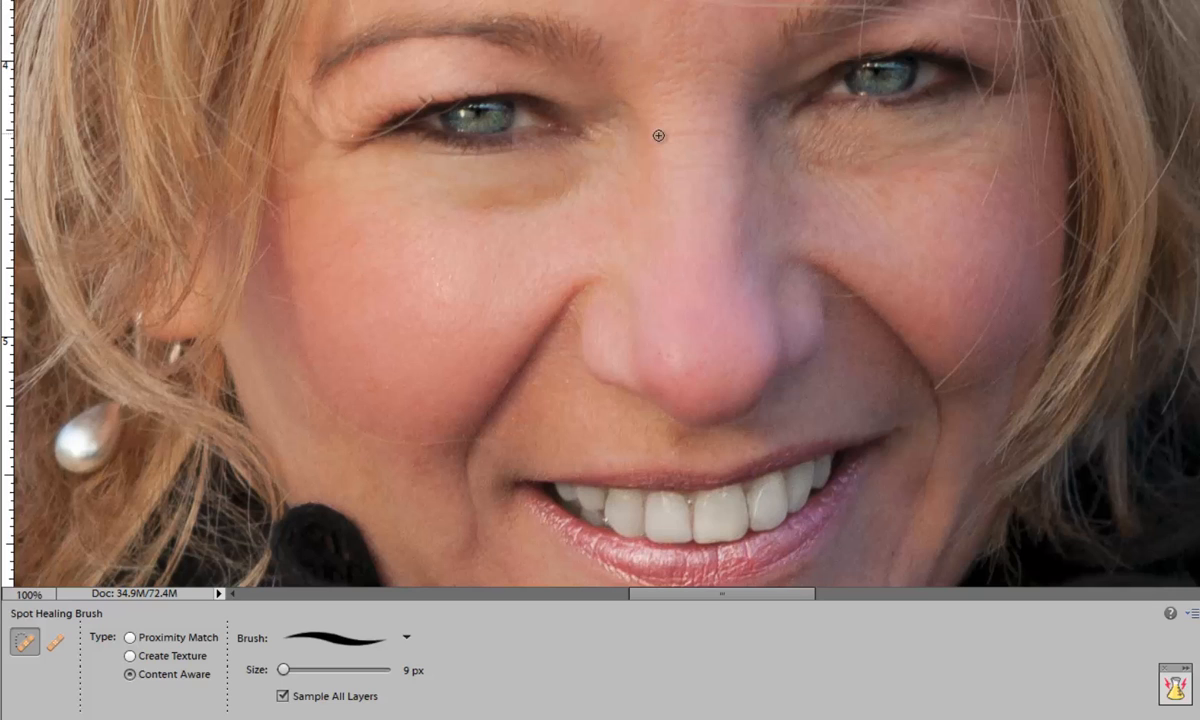
mouse_move(697, 166)
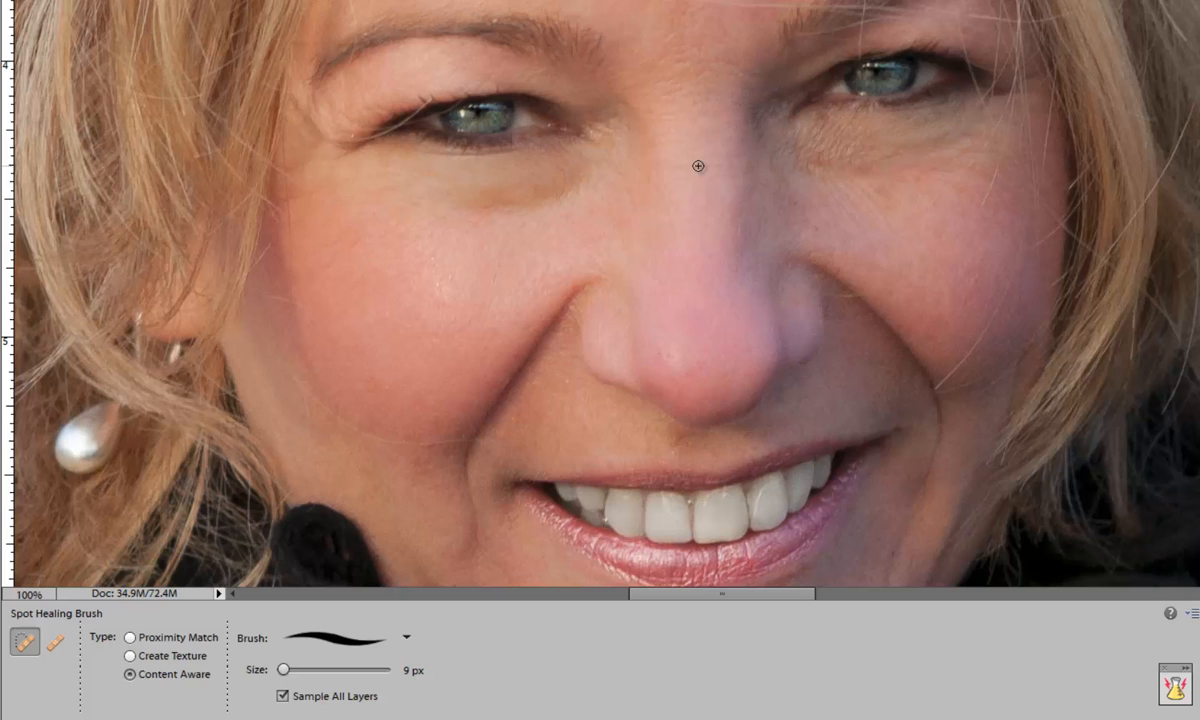
mouse_move(648, 34)
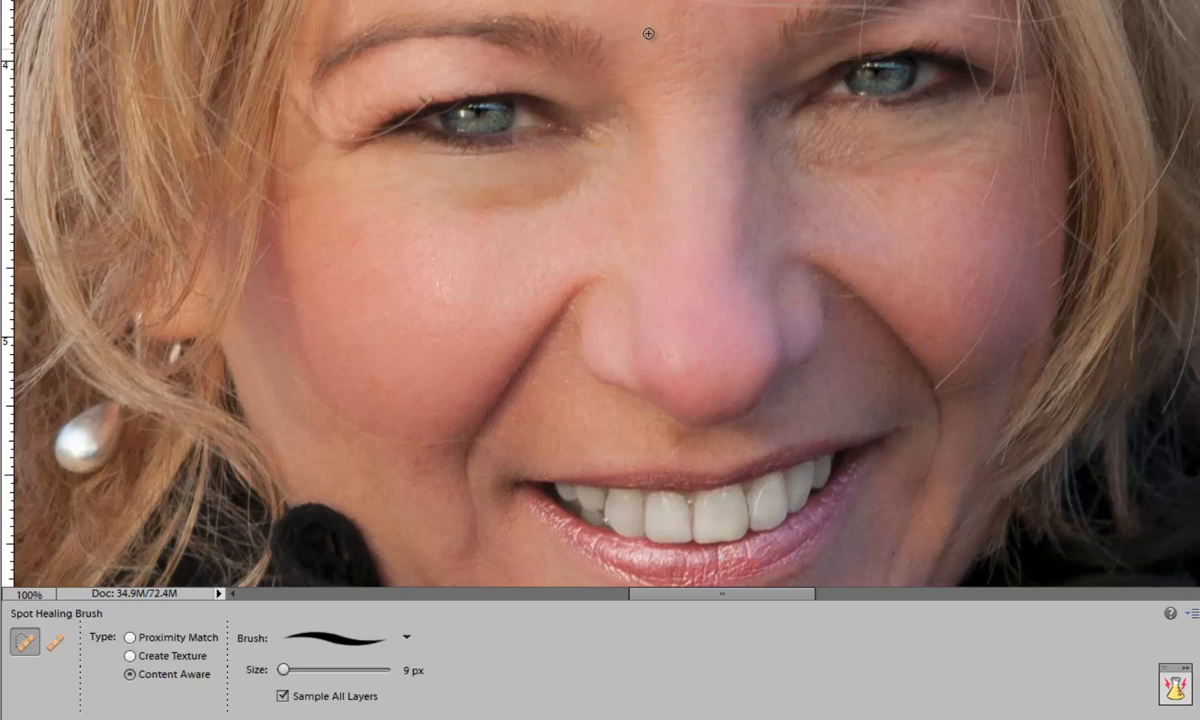
click(692, 32)
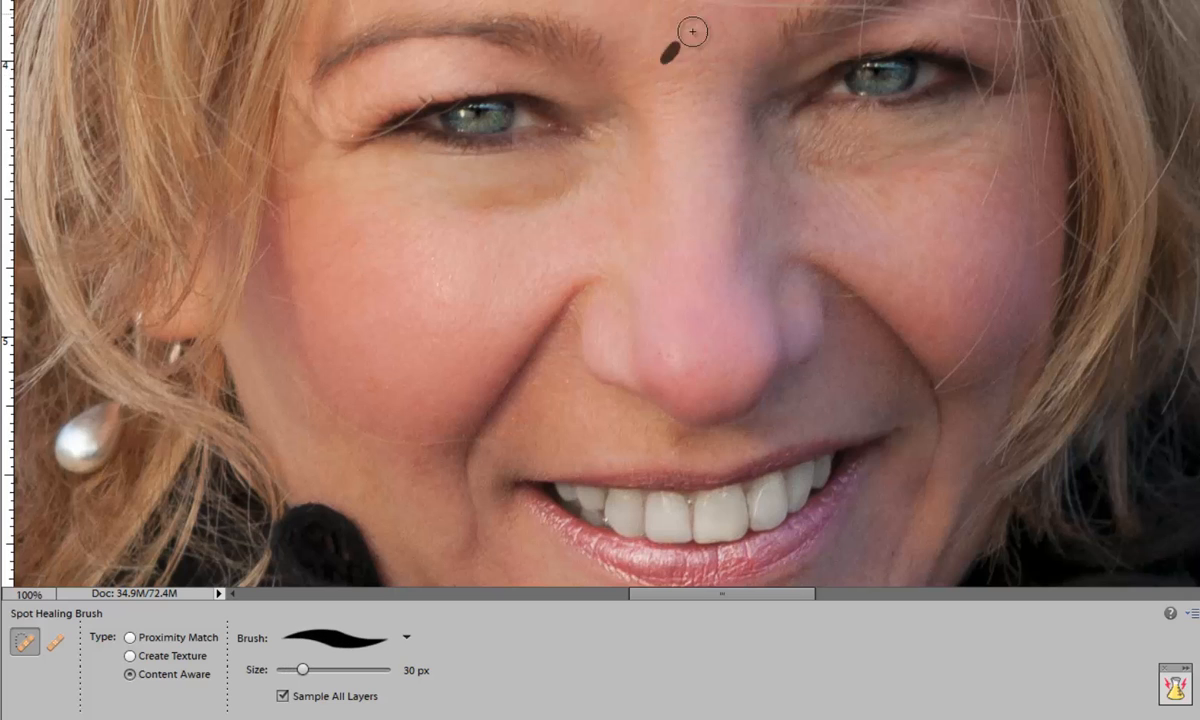
click(665, 50)
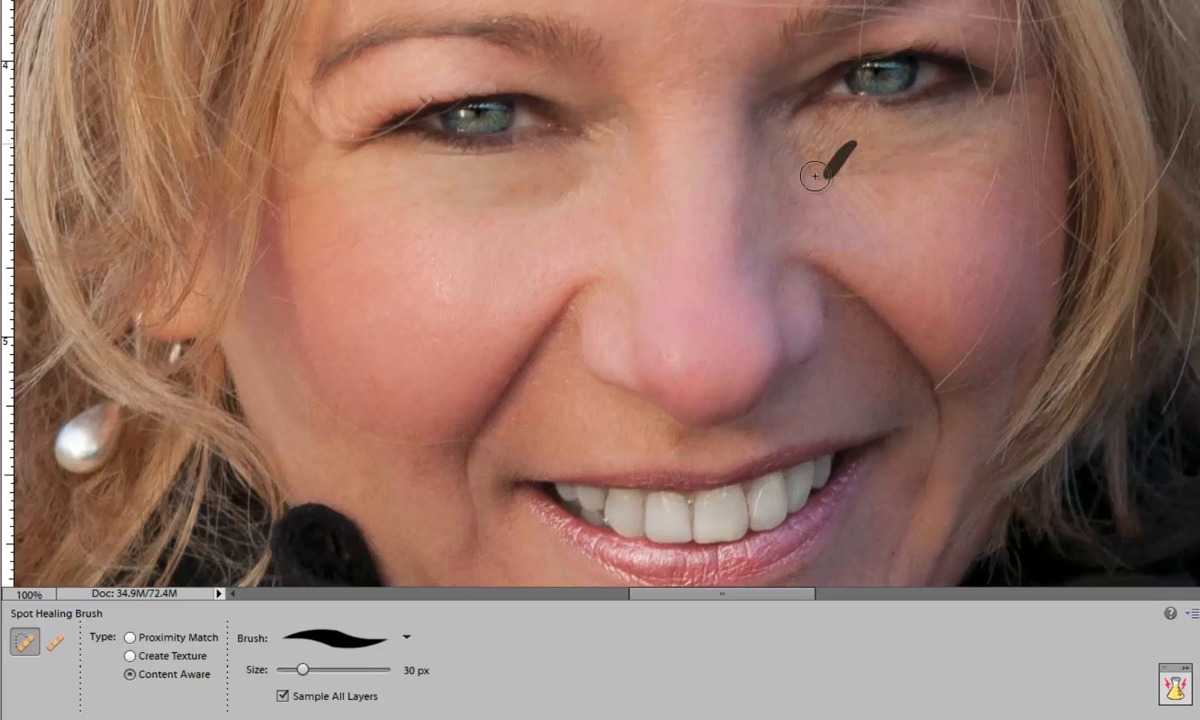
click(817, 177)
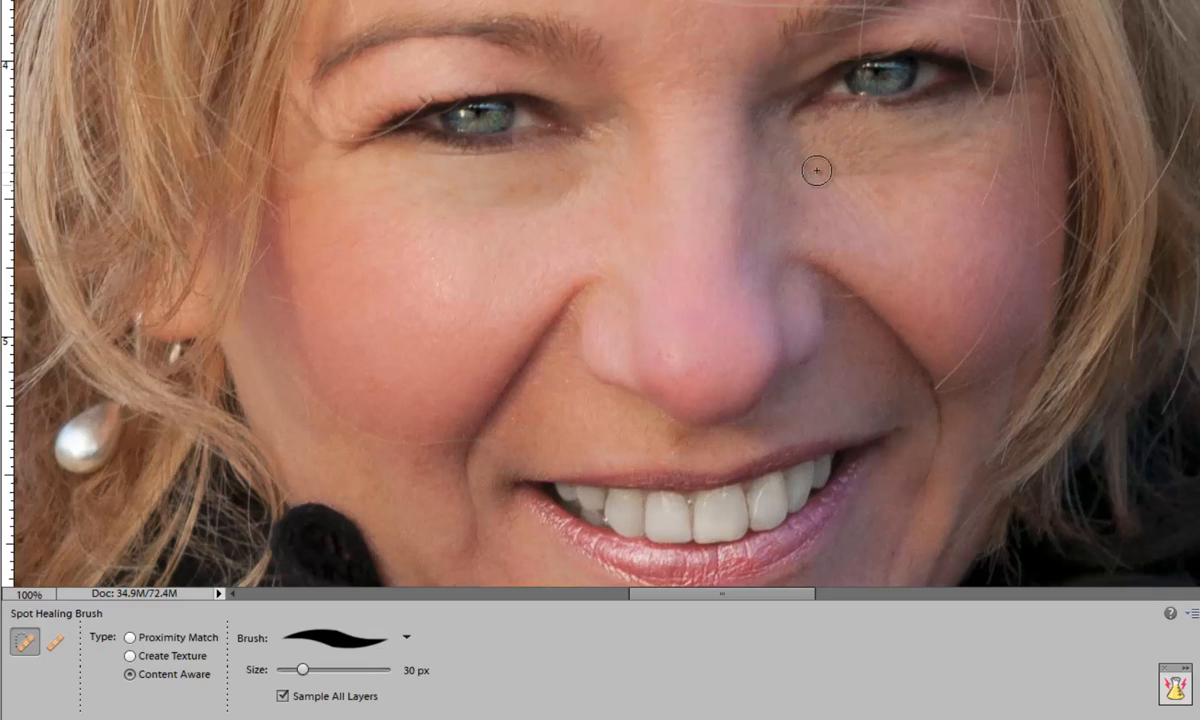
mouse_move(560, 226)
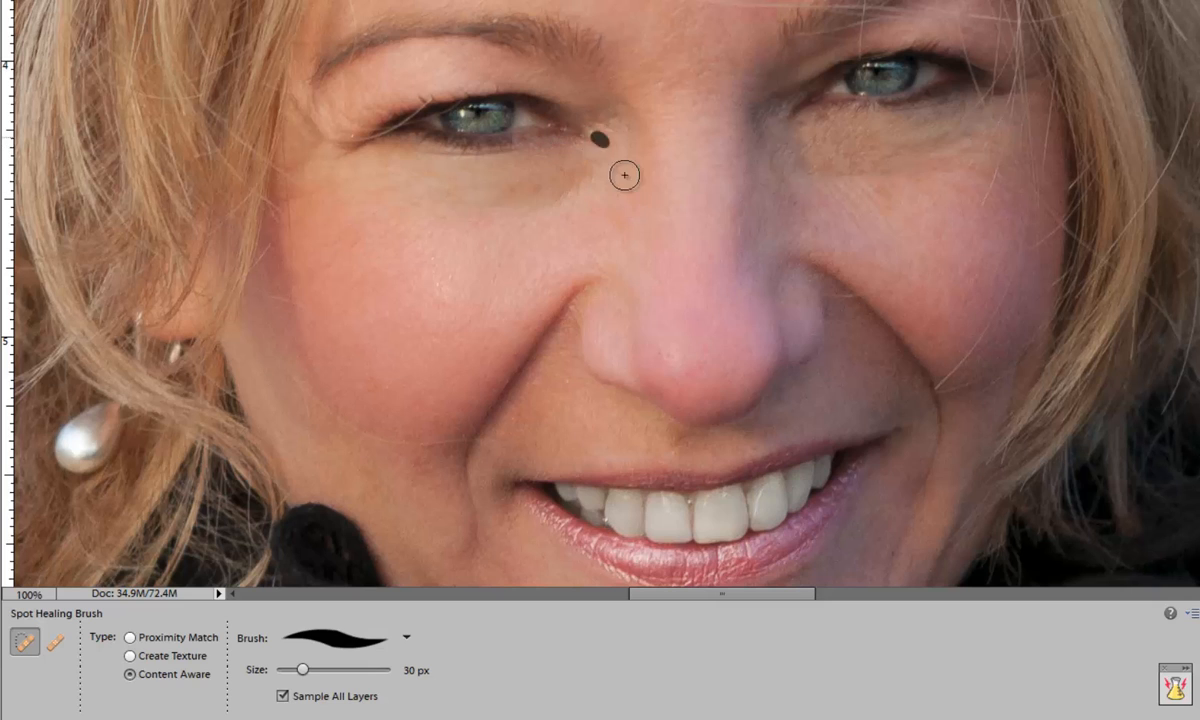
click(624, 175)
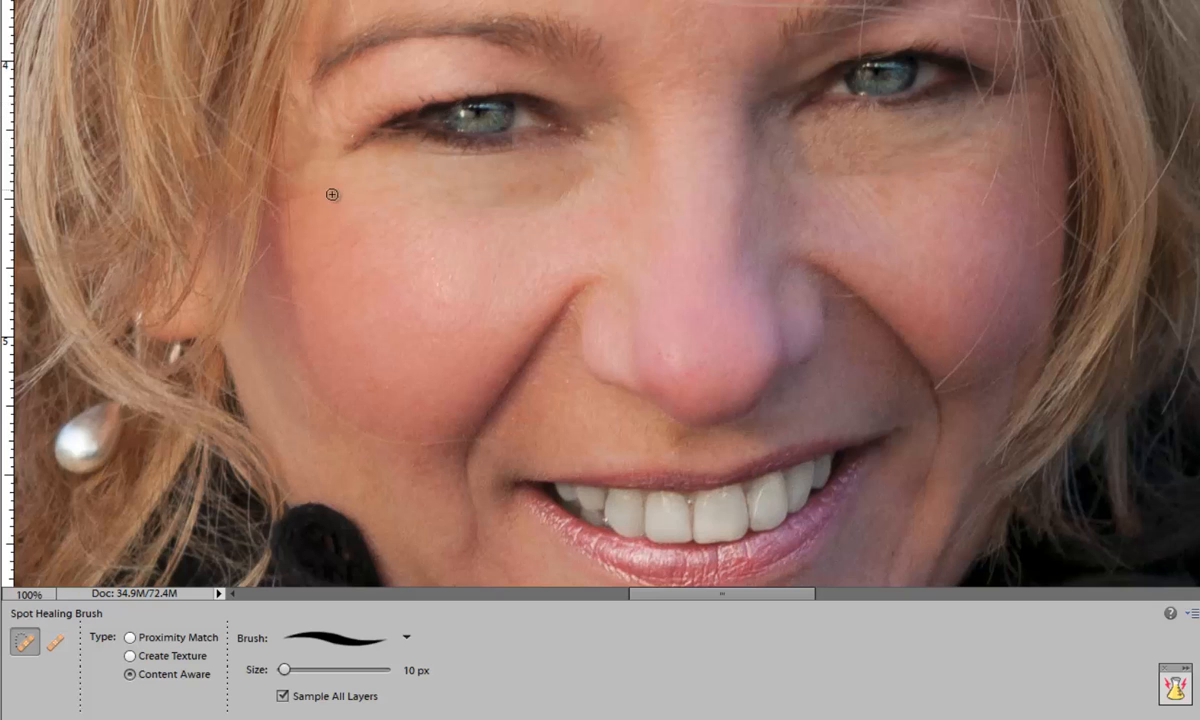
click(331, 194)
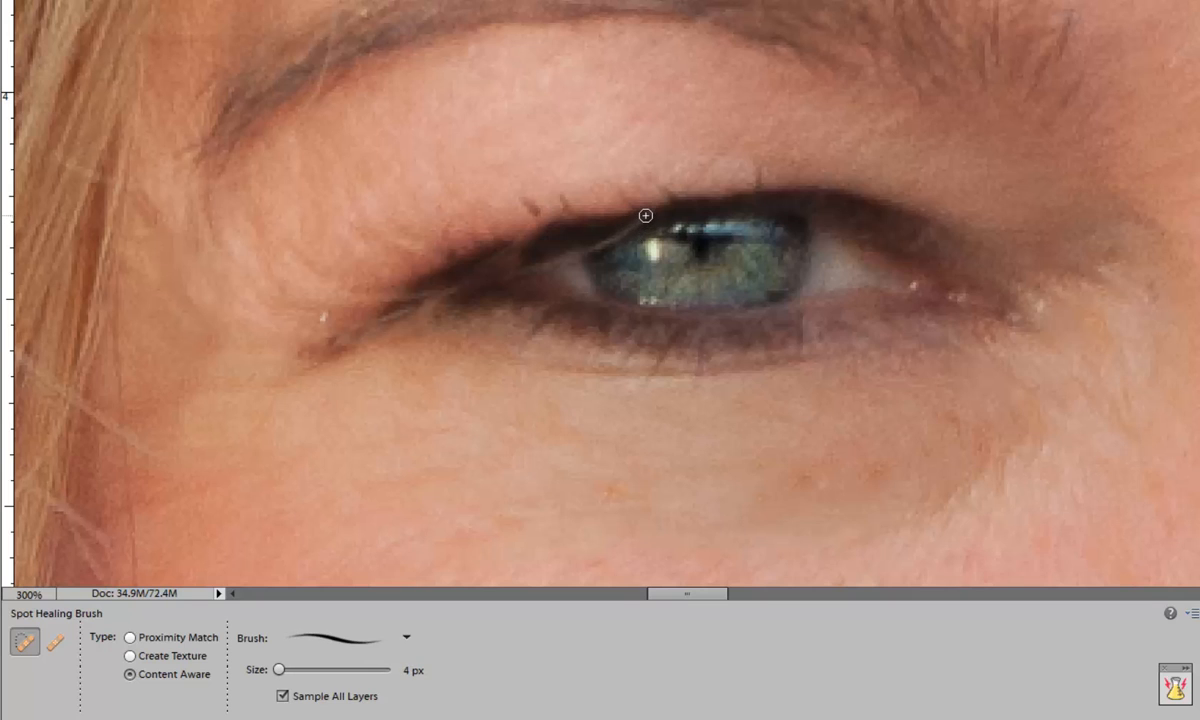
Centre the view on the eye and pick a small brush for thin lashes.
drag(645, 215, 418, 278)
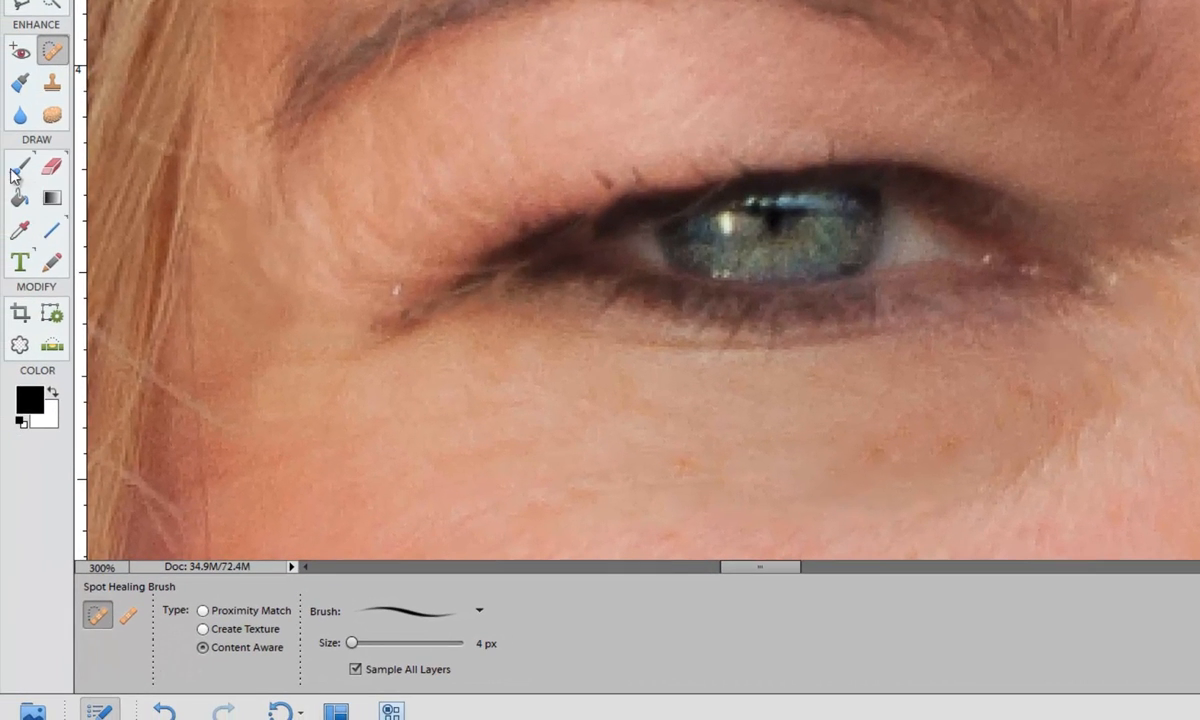
click(20, 165)
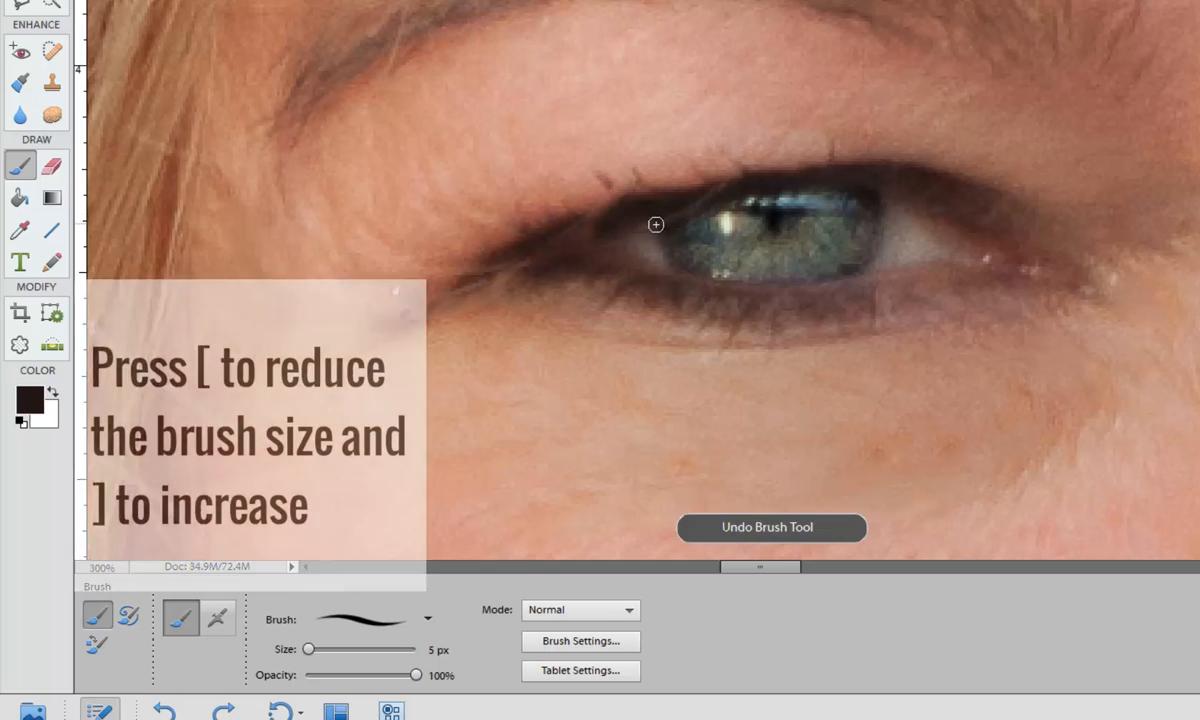
key([)
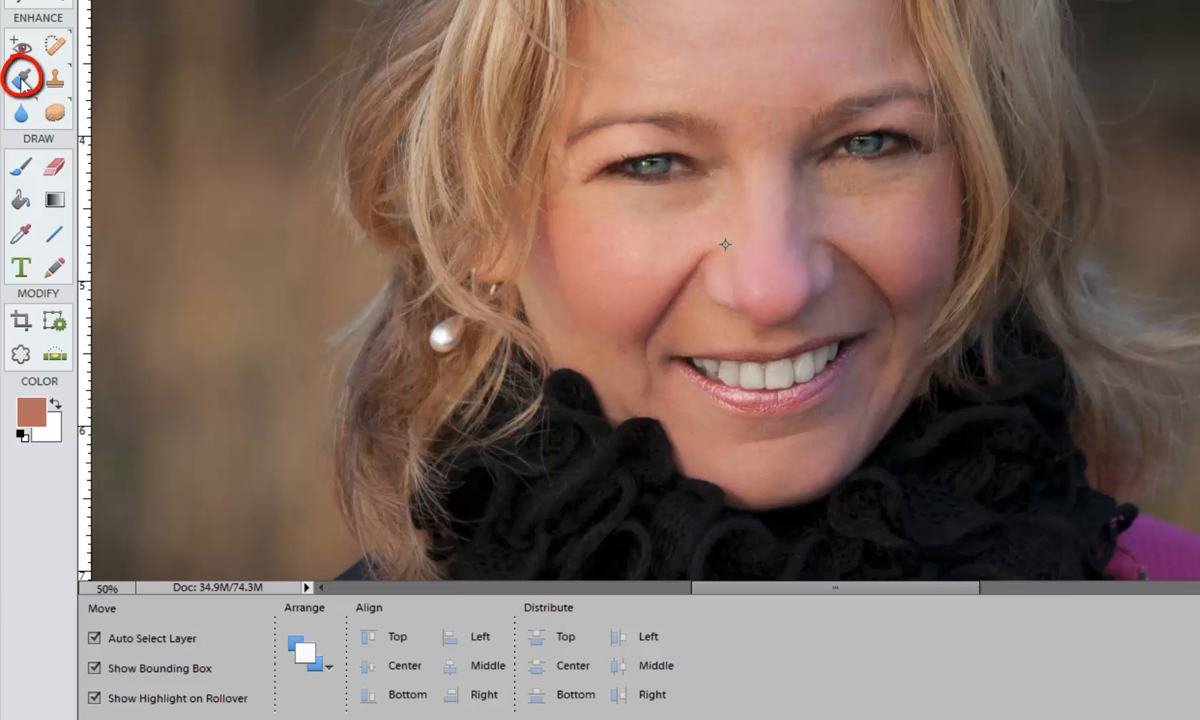
Paint the Soft Focus portrait smart brush effect over the facial skin.
click(20, 75)
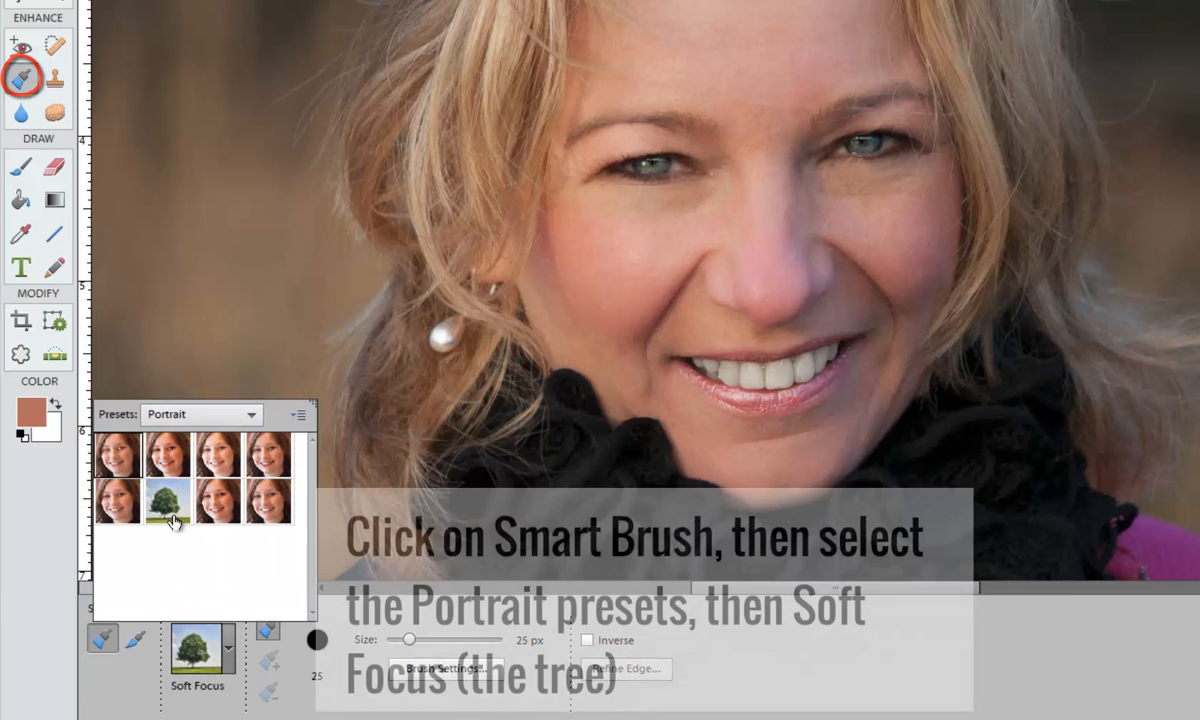
click(157, 502)
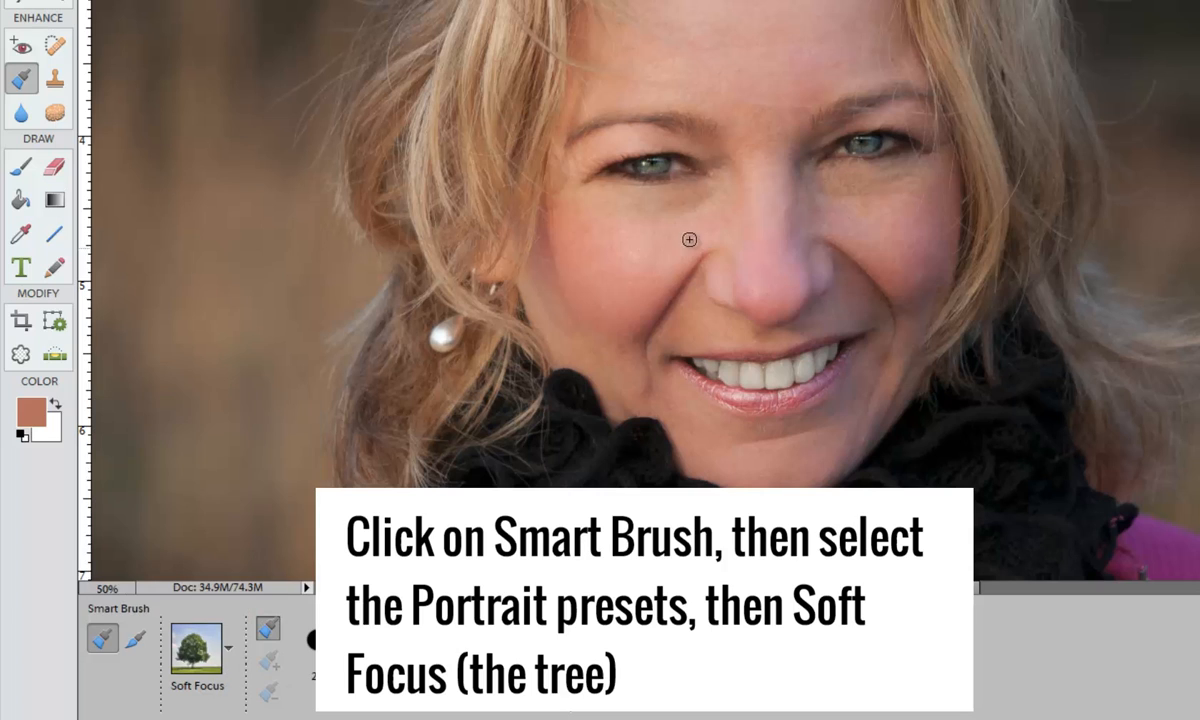
drag(687, 240, 867, 180)
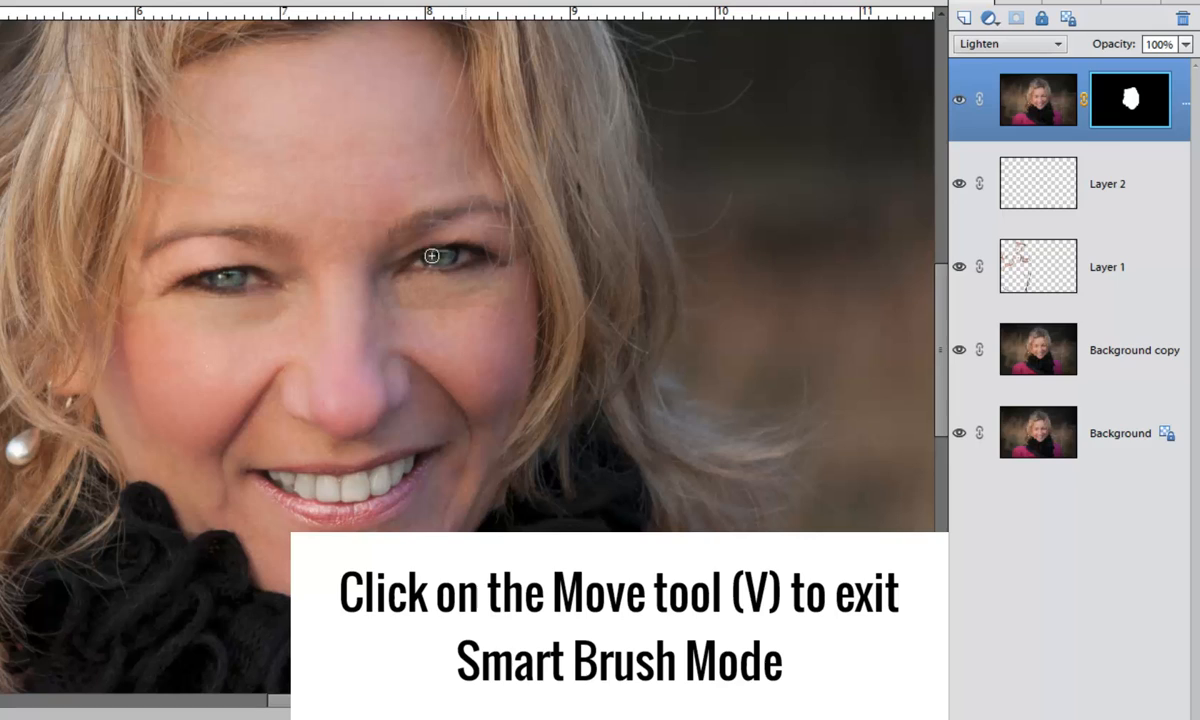
mouse_move(304, 389)
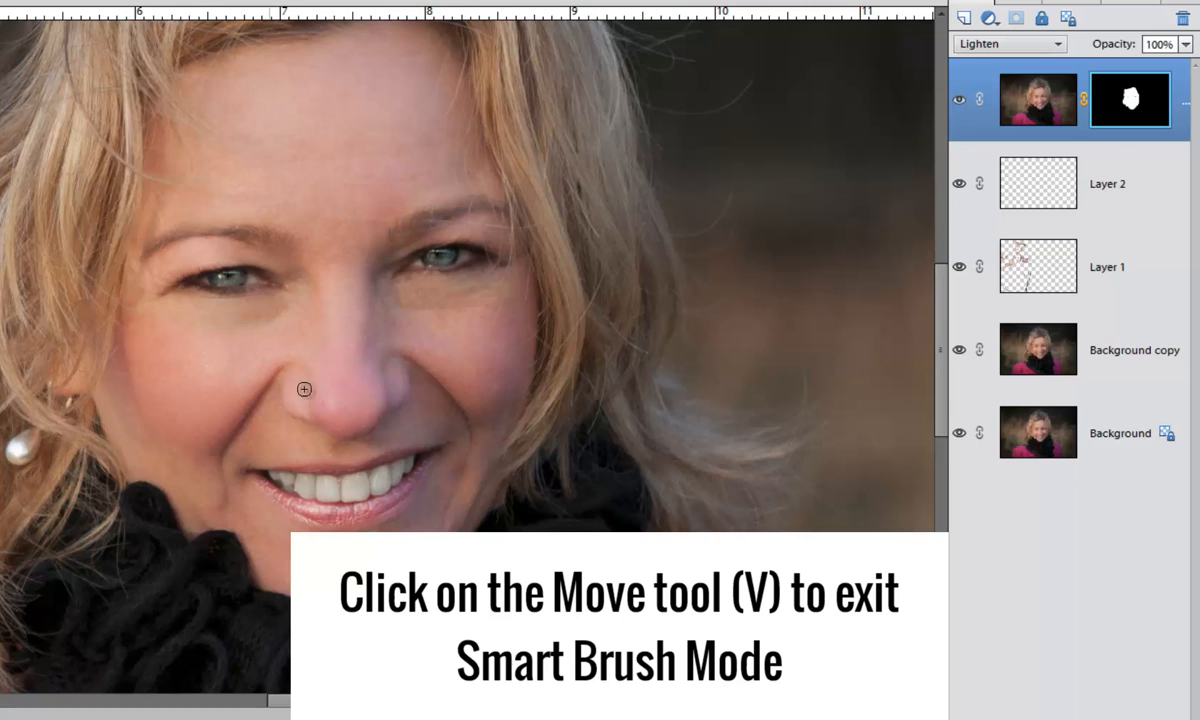
mouse_move(355, 511)
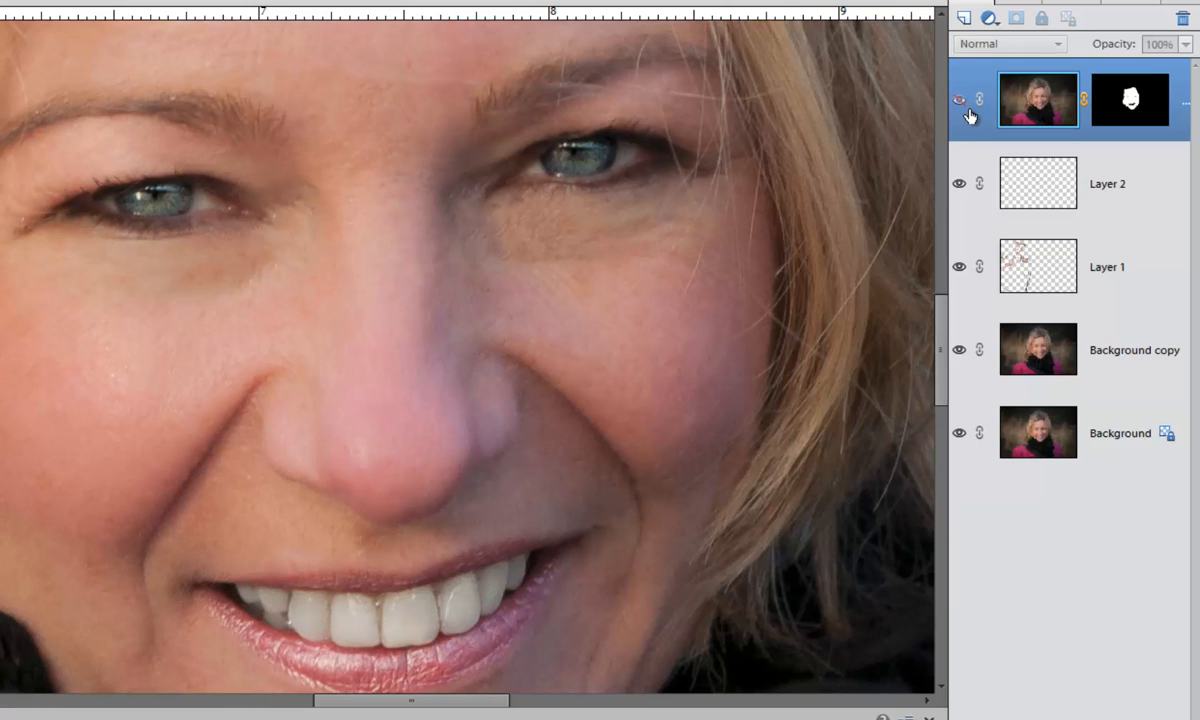
Hide the smoothing layer to compare, then select Layer 1 and Layer 2 together.
click(1005, 43)
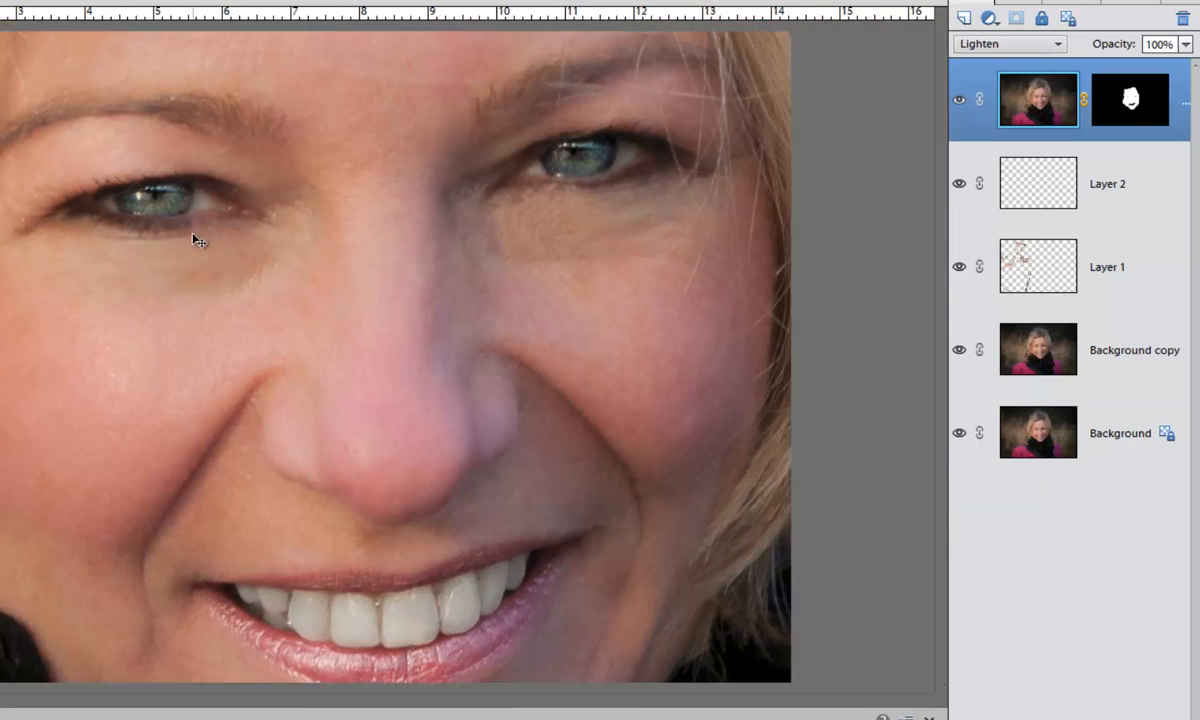
click(1037, 266)
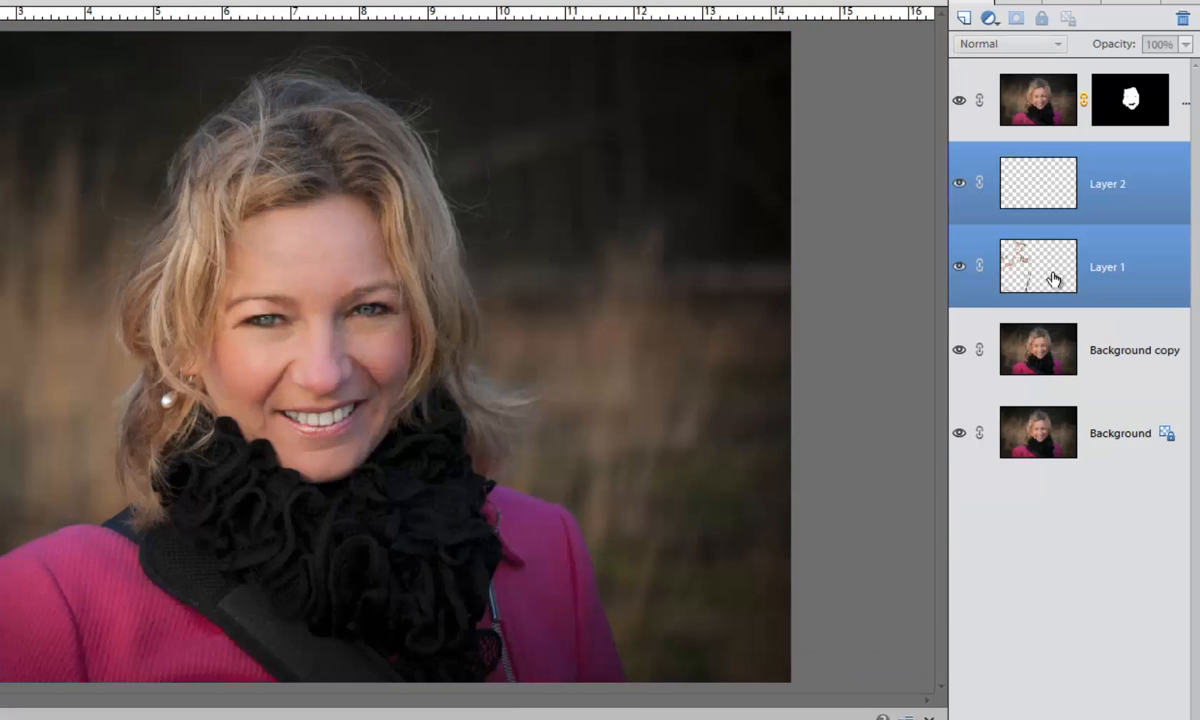